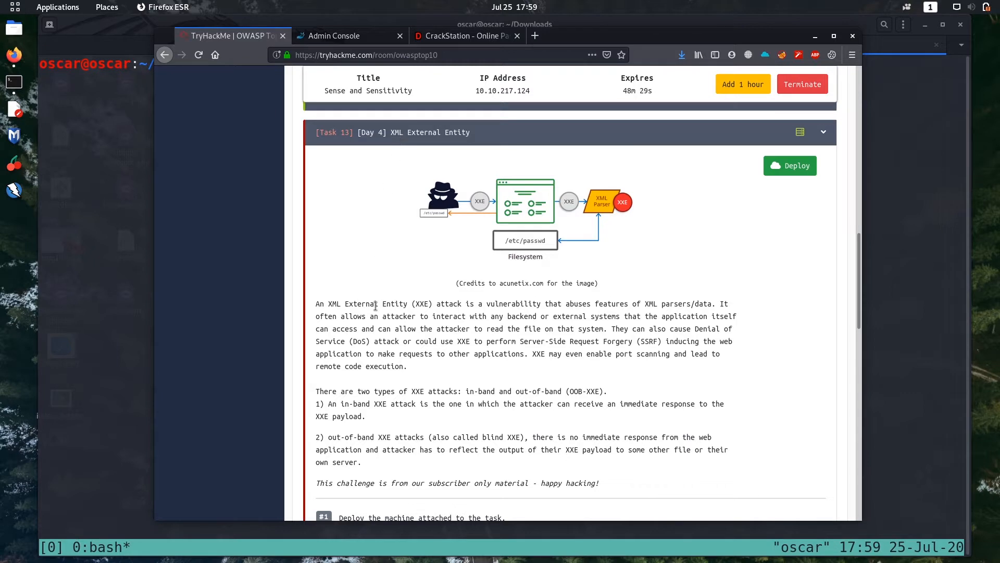
- Terminate the old machine, deploy XXE-2 and mark the Task 13 deploy question completed
{"action": "scroll", "scroll_direction": "down", "scroll_amount": 3}
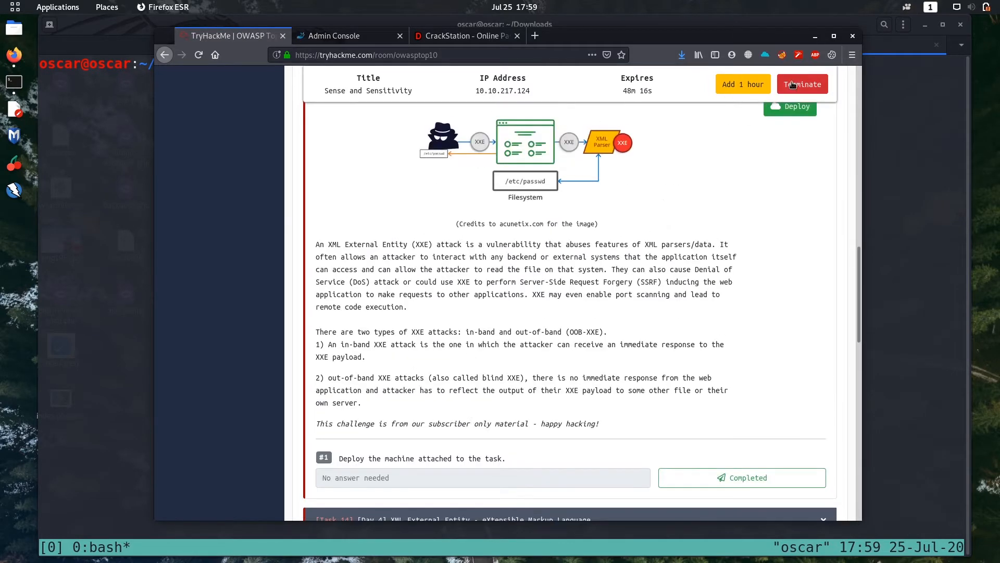
{"action": "left_click", "coordinate": [802, 83]}
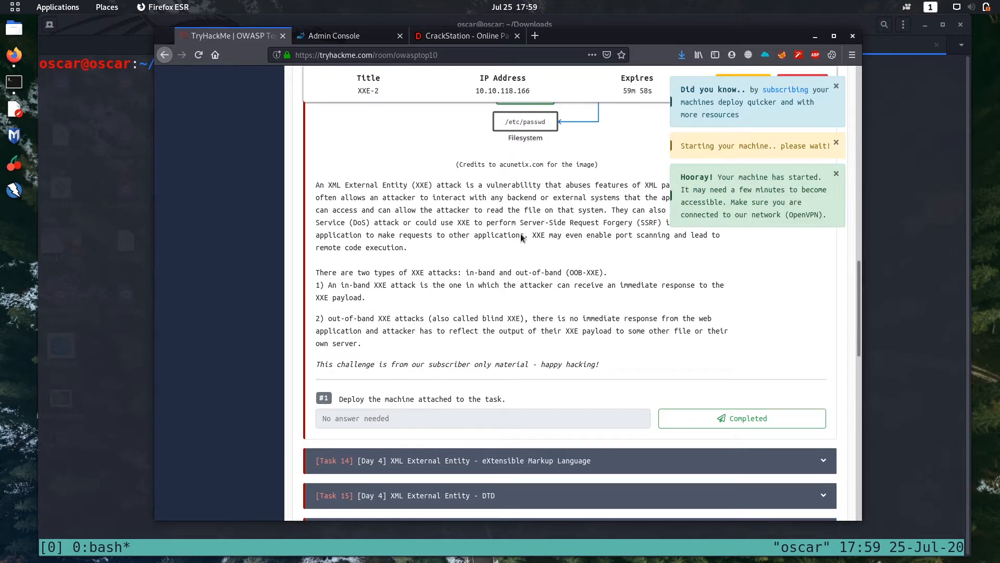
{"action": "left_click", "coordinate": [742, 418]}
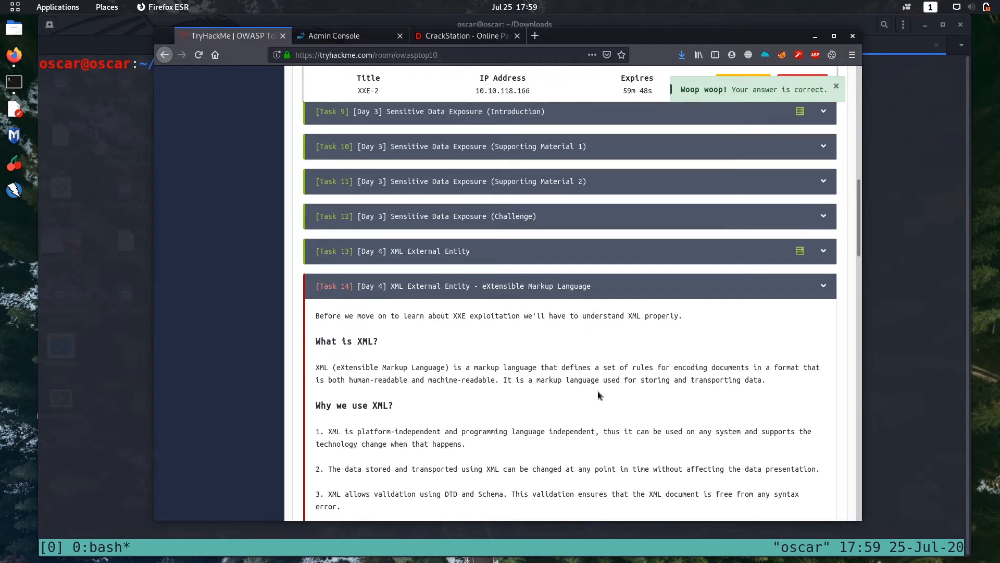
- Answer the full form of XML as 'eXtensible Markup Language' and submit it
{"action": "scroll", "scroll_direction": "down", "scroll_amount": 3}
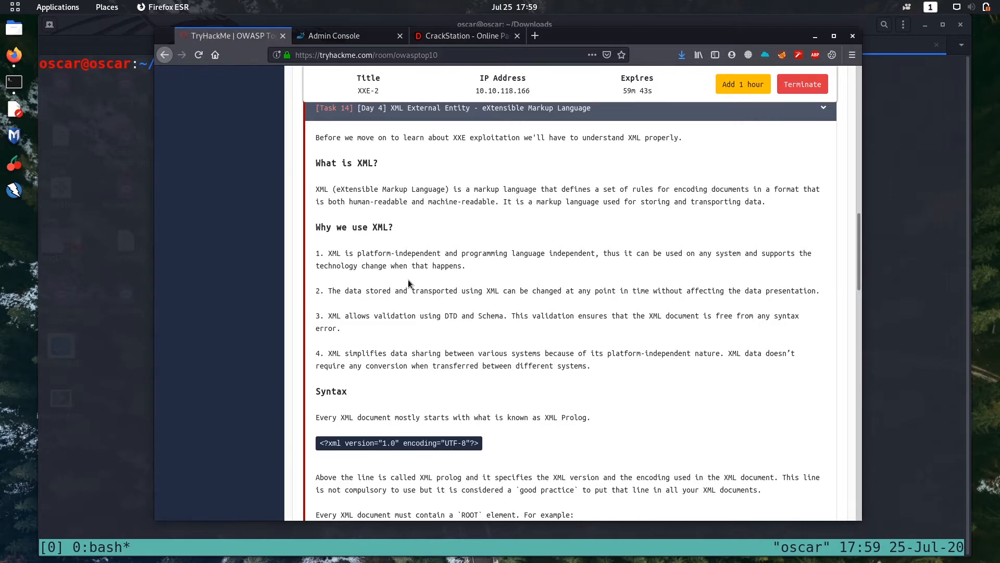
{"action": "scroll", "scroll_direction": "down", "scroll_amount": 3}
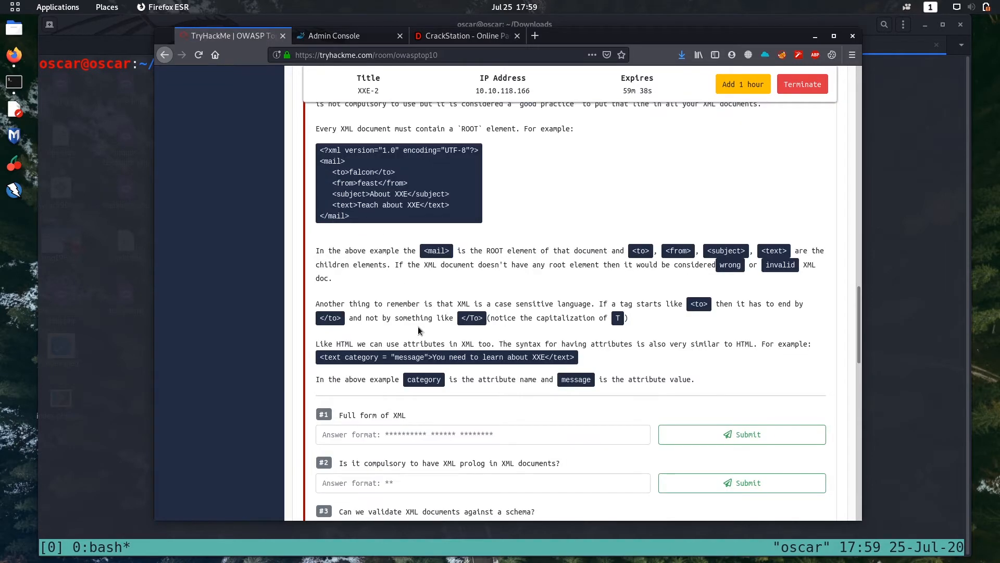
{"action": "scroll", "scroll_direction": "down", "scroll_amount": 3}
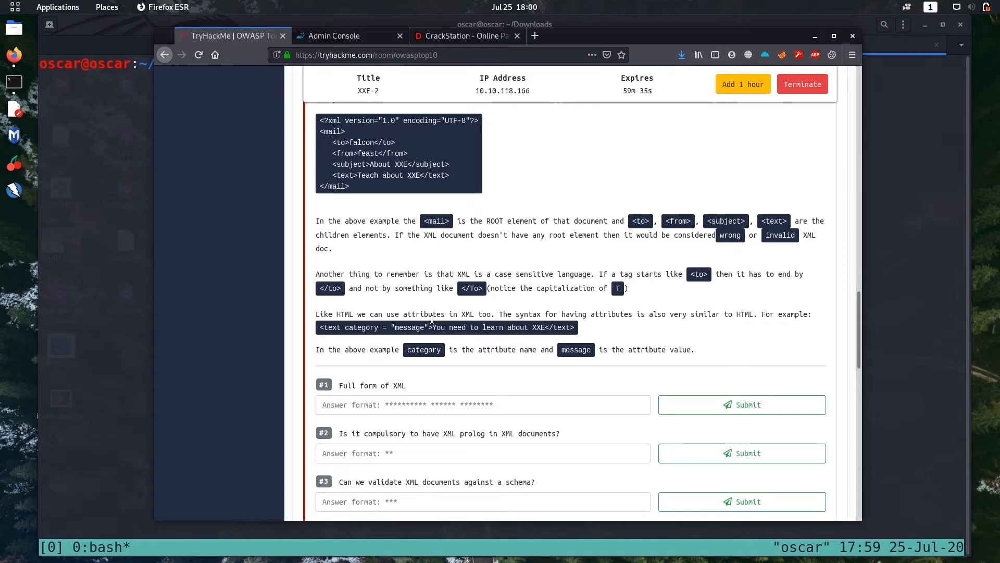
{"action": "scroll", "scroll_direction": "down", "scroll_amount": 3}
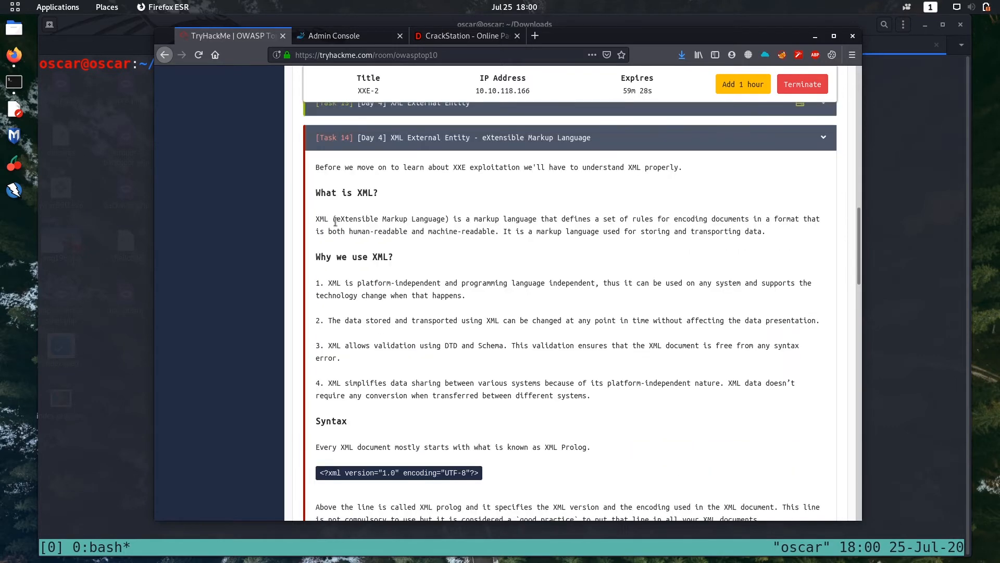
{"action": "left_click_drag", "start_coordinate": [338, 219], "coordinate": [447, 219]}
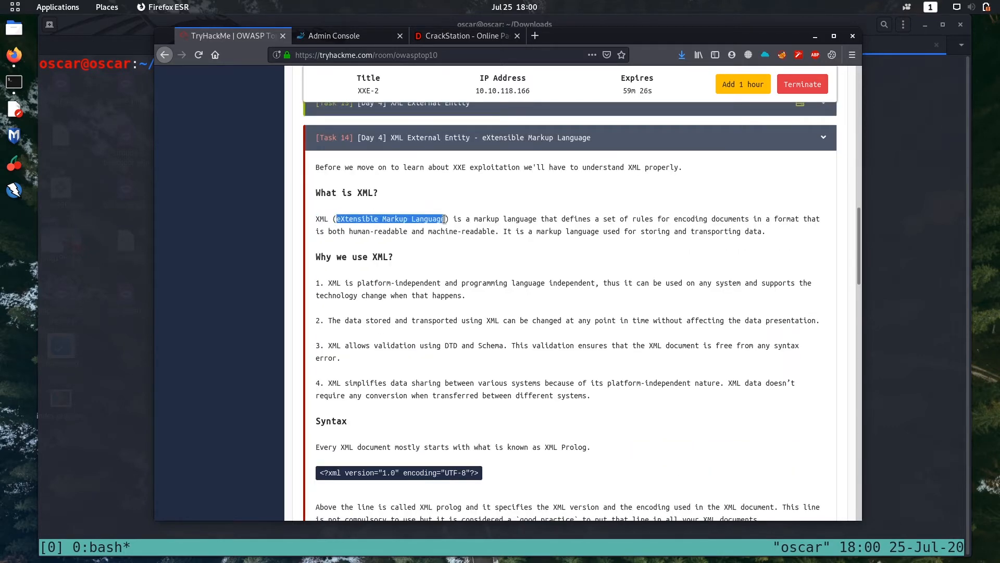
{"action": "scroll", "scroll_direction": "down", "scroll_amount": 3}
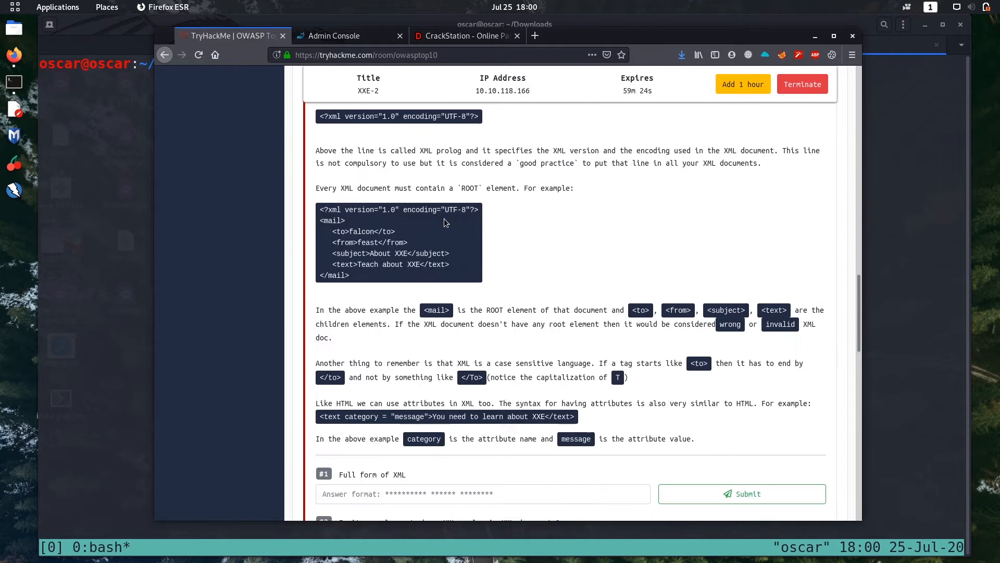
{"action": "scroll", "scroll_direction": "down", "scroll_amount": 3}
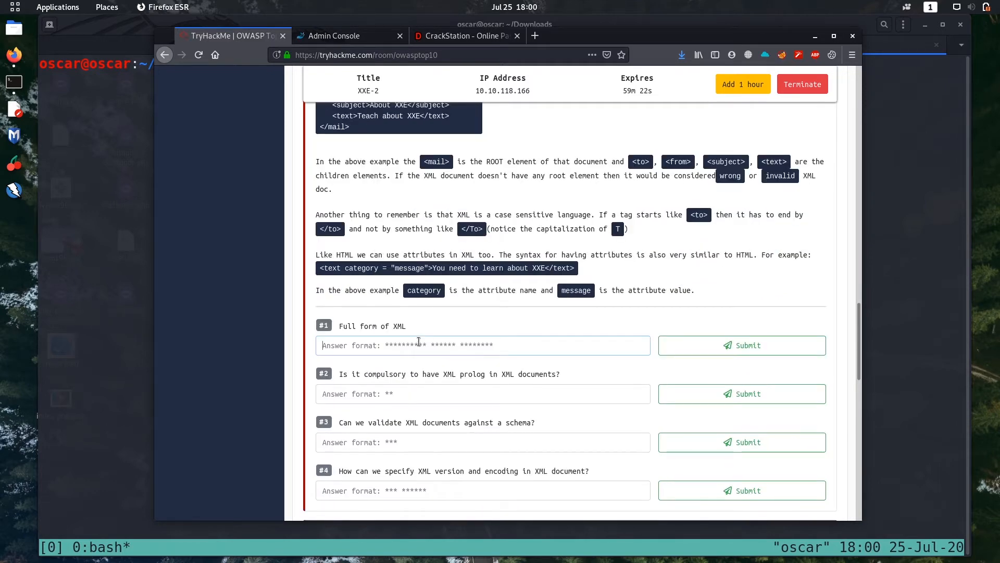
{"action": "type", "text": "eXtensible Markup Language"}
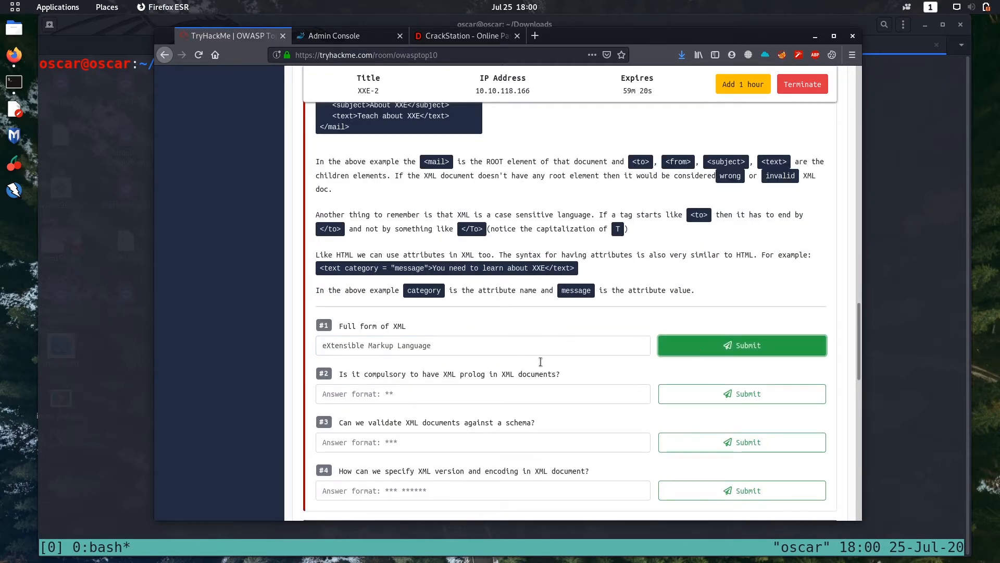
{"action": "left_click", "coordinate": [741, 345]}
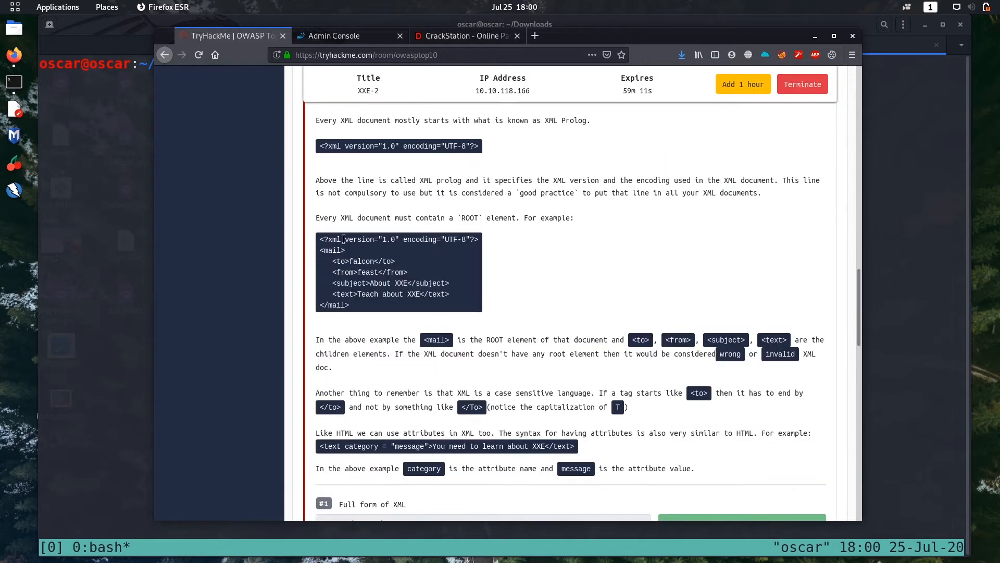
{"action": "mouse_move", "coordinate": [424, 376]}
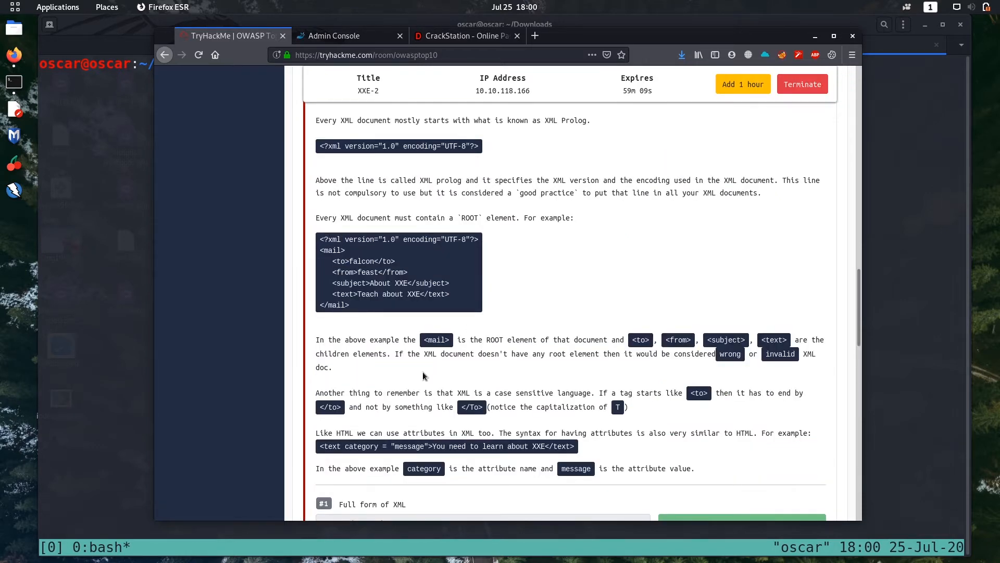
- Submit 'no' for prolog compulsory and 'yes' for schema validation
{"action": "scroll", "scroll_direction": "down", "scroll_amount": 3}
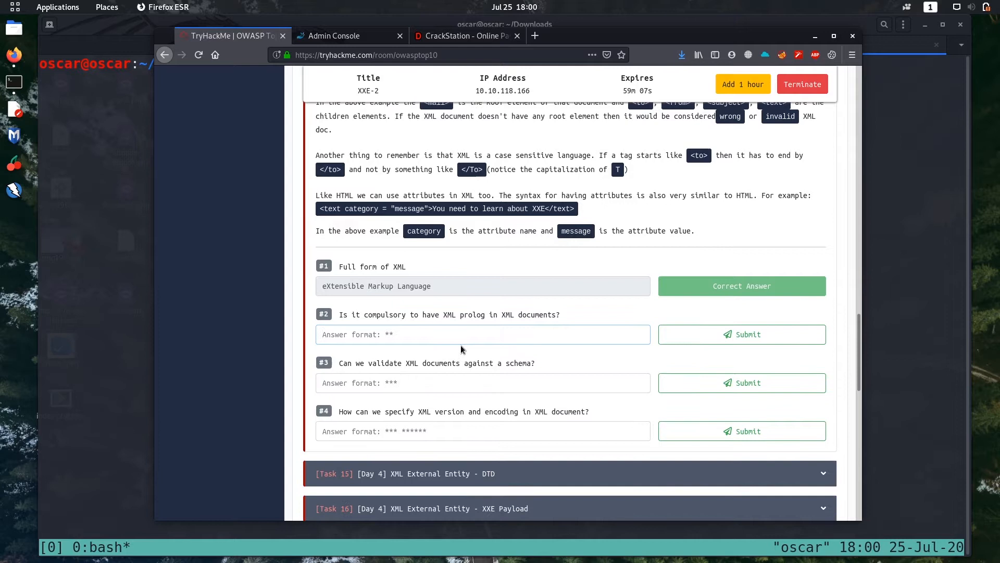
{"action": "type", "text": "no"}
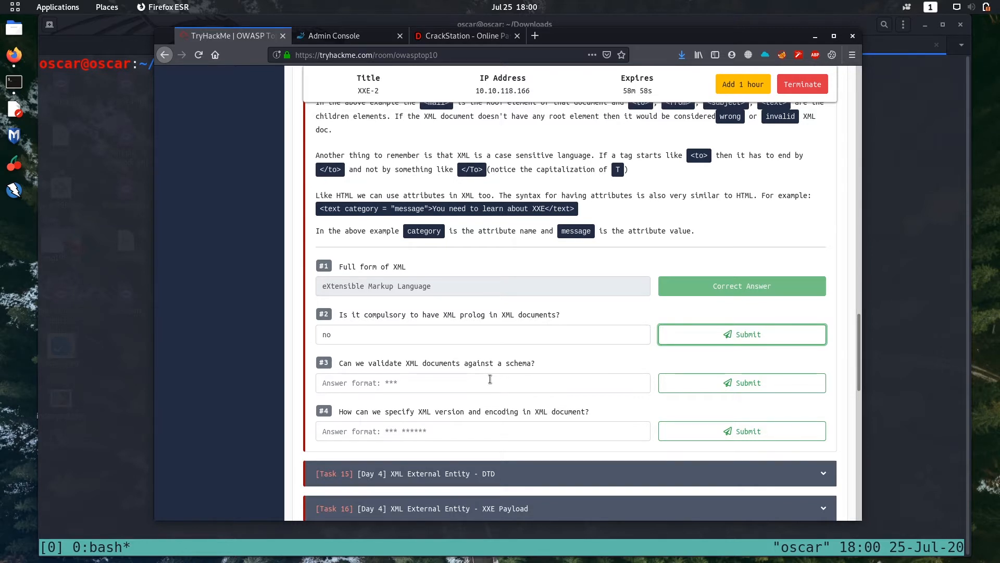
{"action": "left_click", "coordinate": [483, 382]}
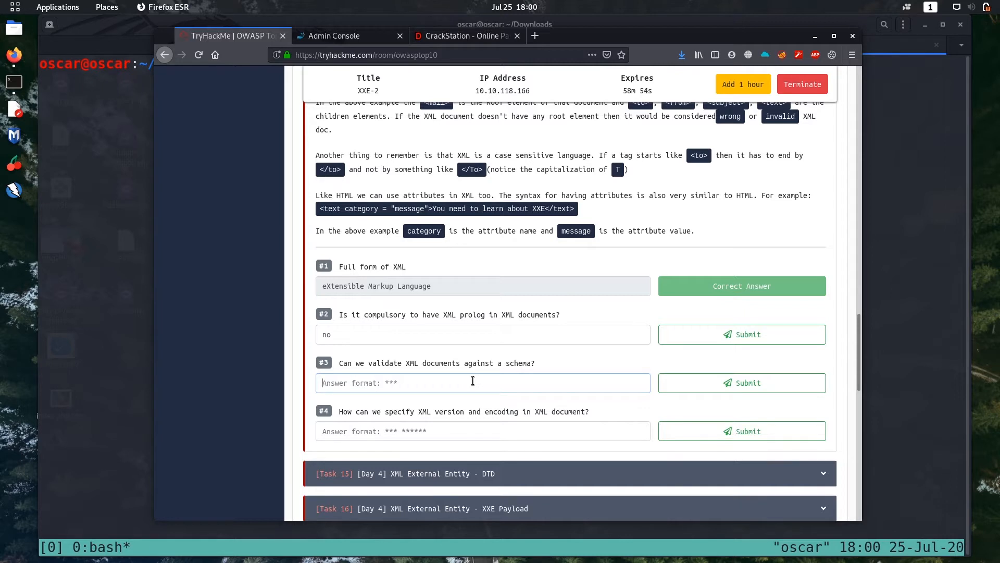
{"action": "type", "text": "yes"}
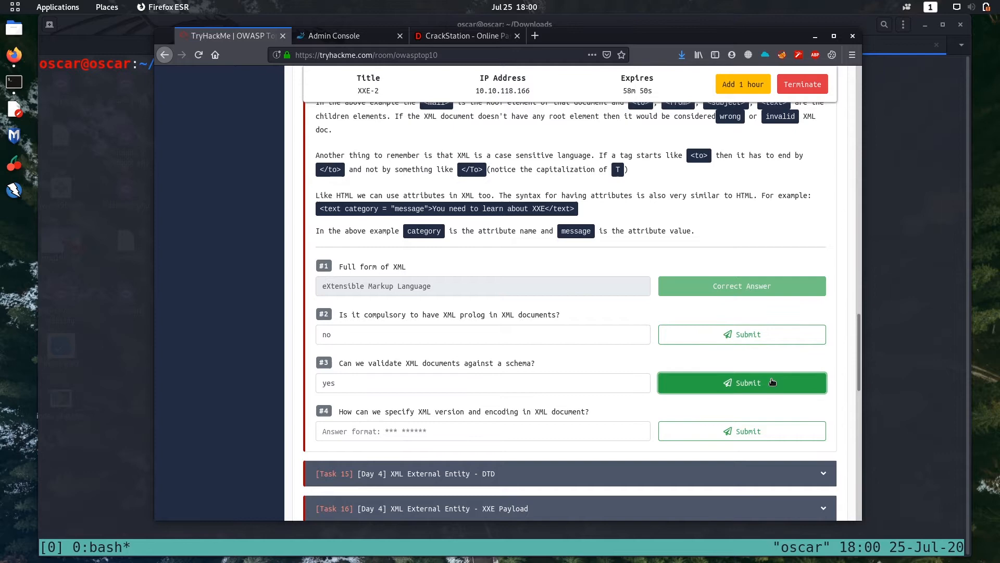
{"action": "left_click", "coordinate": [741, 382]}
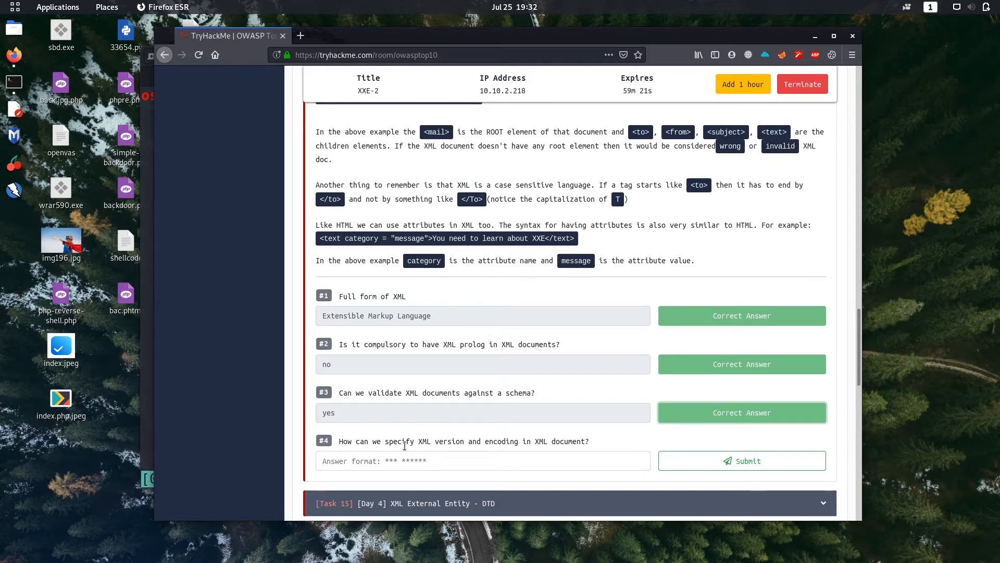
- Answer 'xml prolog' for the version/encoding question, fixing the 'proglog' typo before resubmitting
{"action": "type", "text": "xml"}
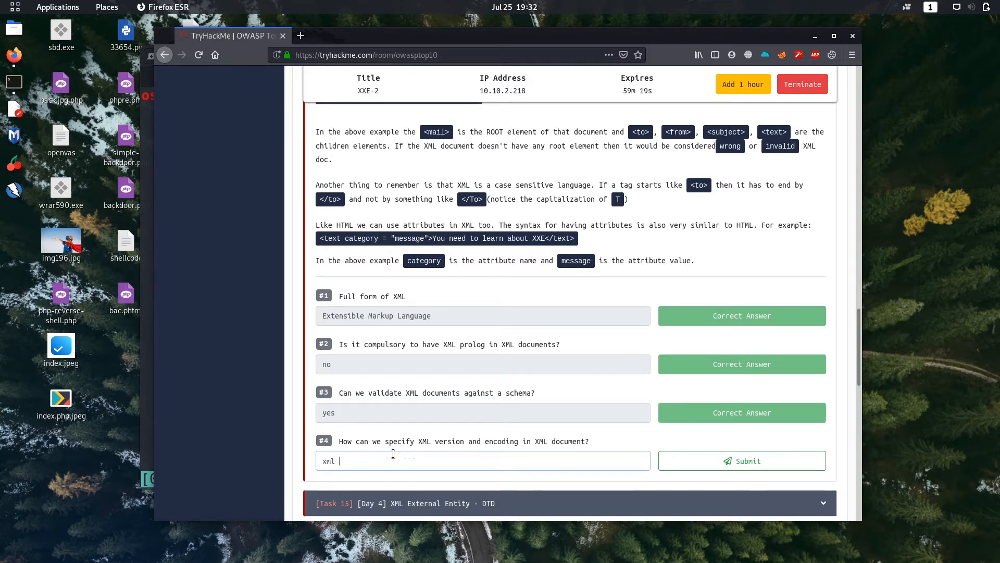
{"action": "type", "text": "proglog"}
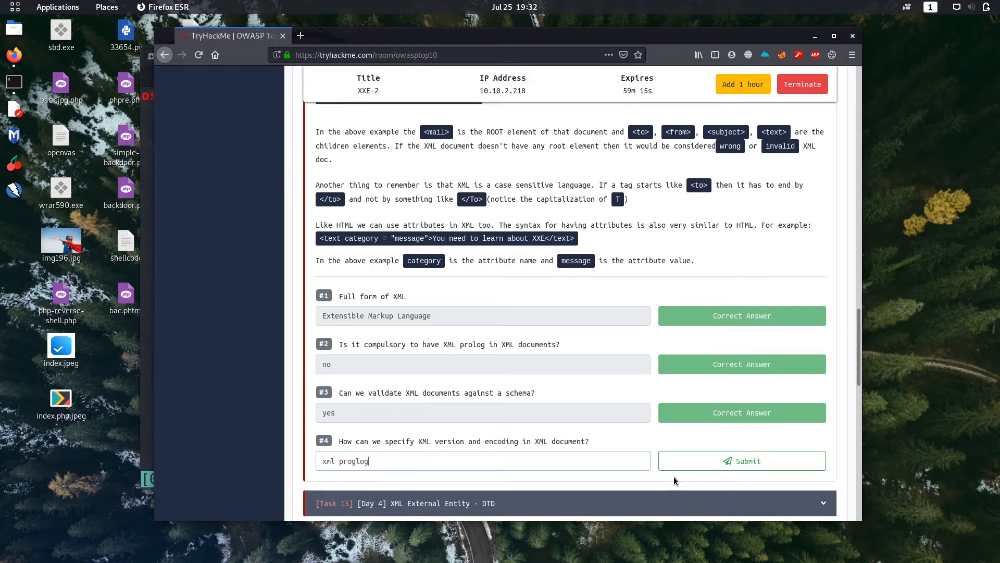
{"action": "left_click", "coordinate": [740, 459]}
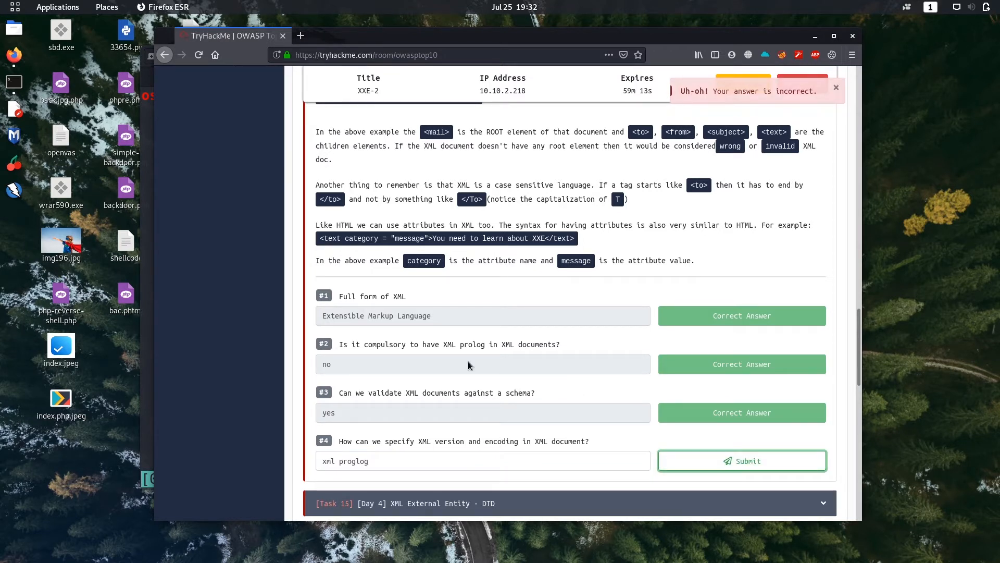
{"action": "left_click", "coordinate": [483, 459]}
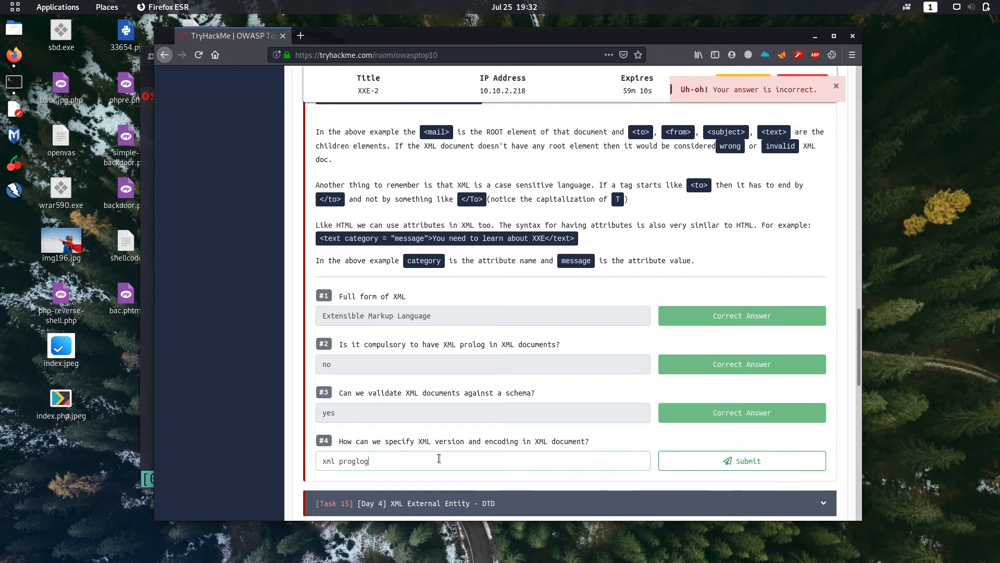
{"action": "key", "text": "BackSpace"}
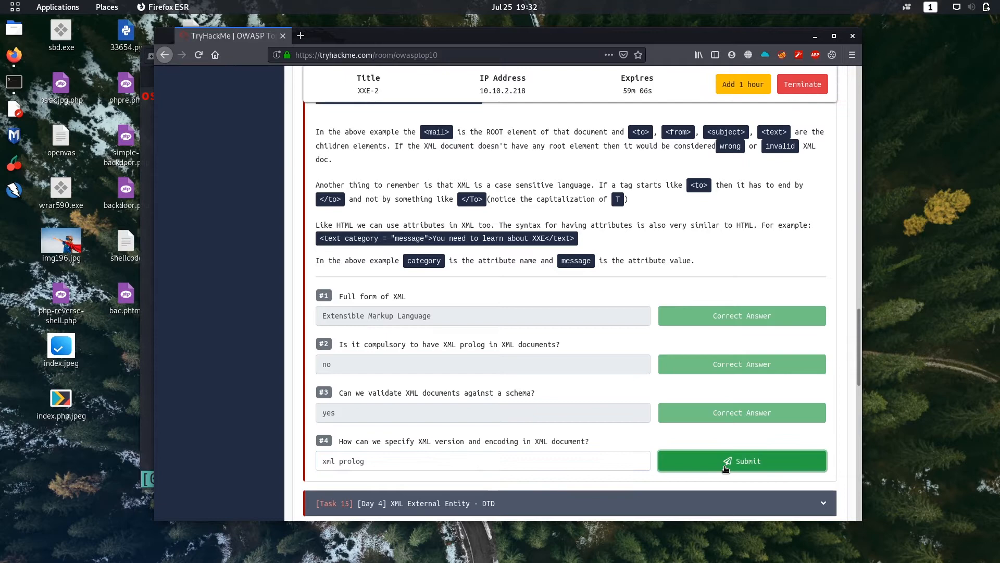
{"action": "left_click", "coordinate": [741, 461]}
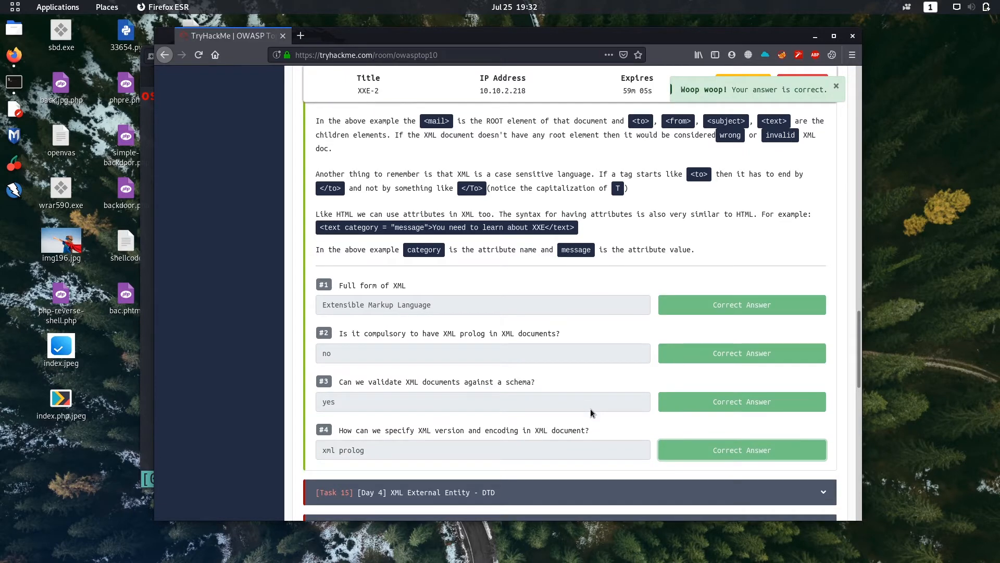
- Submit '!ELEMENT' as the answer for defining a new element
{"action": "scroll", "scroll_direction": "down", "scroll_amount": 3}
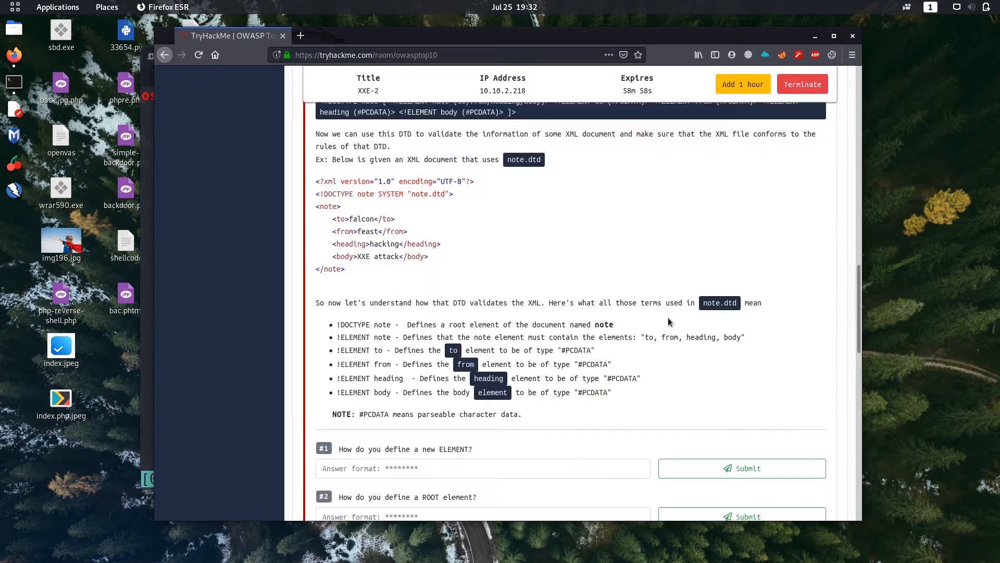
{"action": "scroll", "scroll_direction": "up", "scroll_amount": 3}
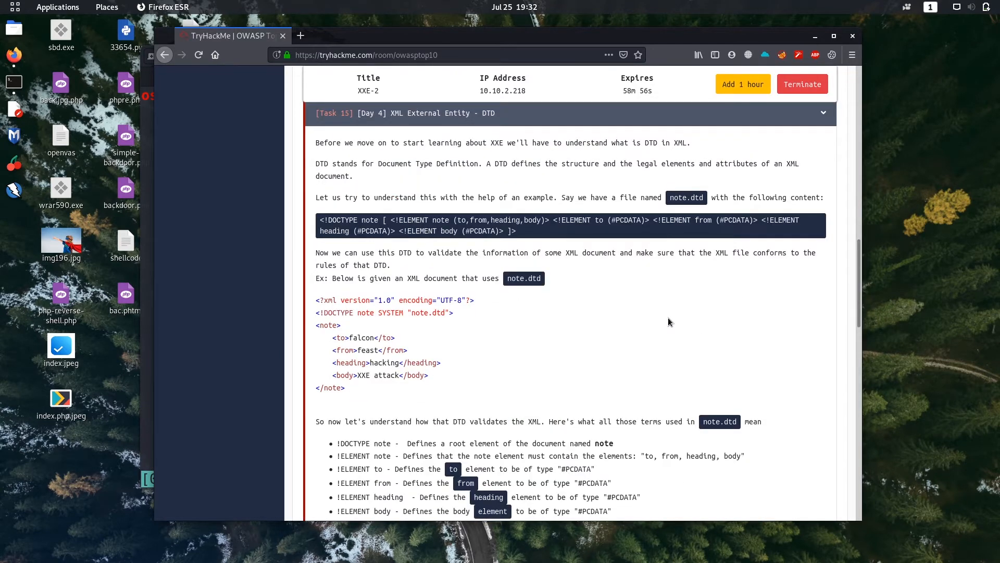
{"action": "scroll", "scroll_direction": "down", "scroll_amount": 3}
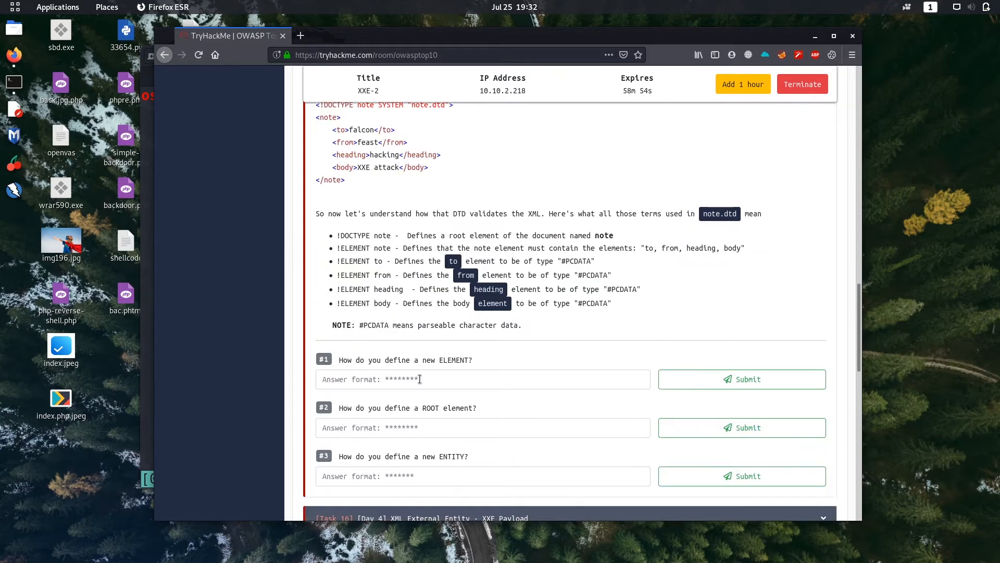
{"action": "type", "text": "!"}
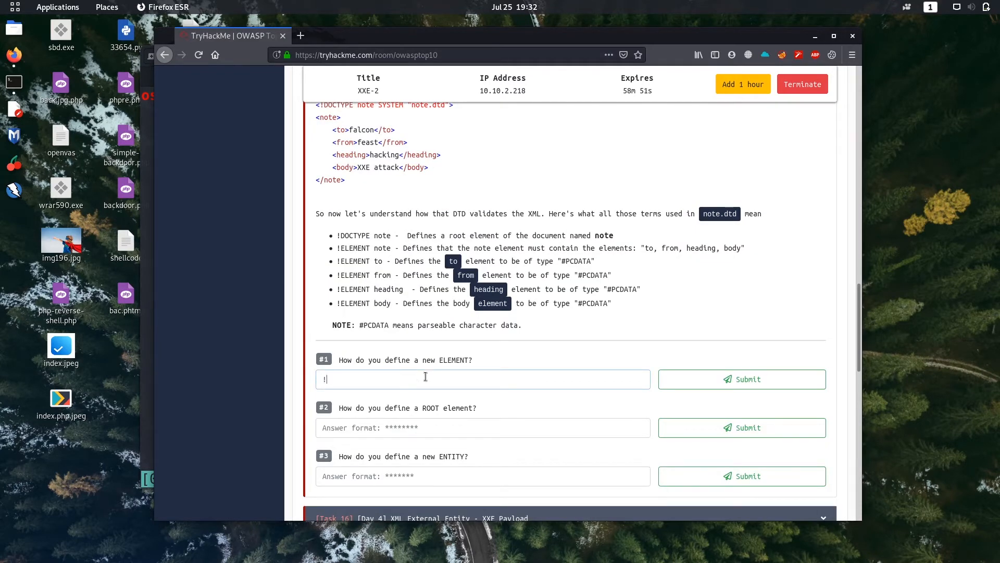
{"action": "type", "text": "ELEMENT"}
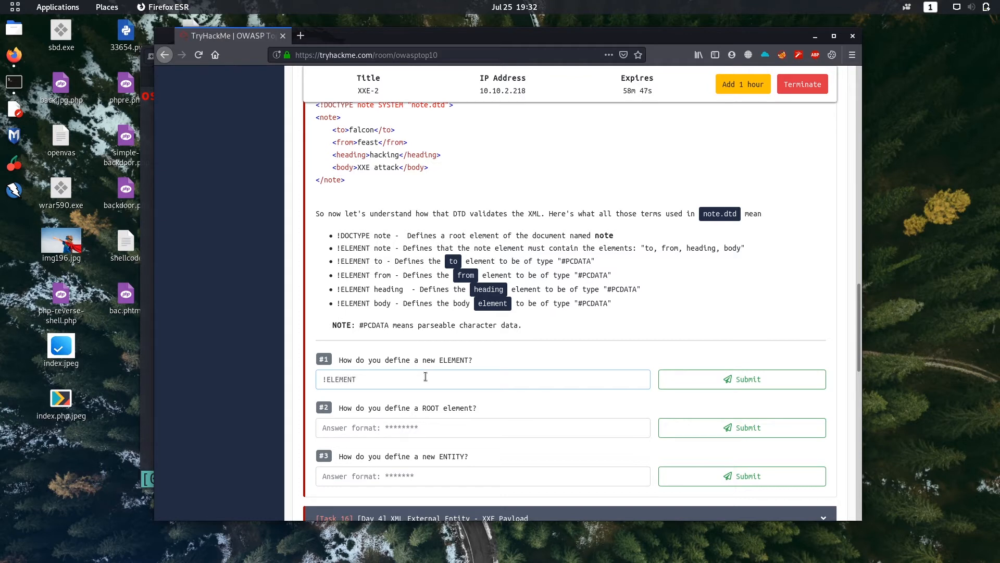
{"action": "left_click", "coordinate": [741, 379]}
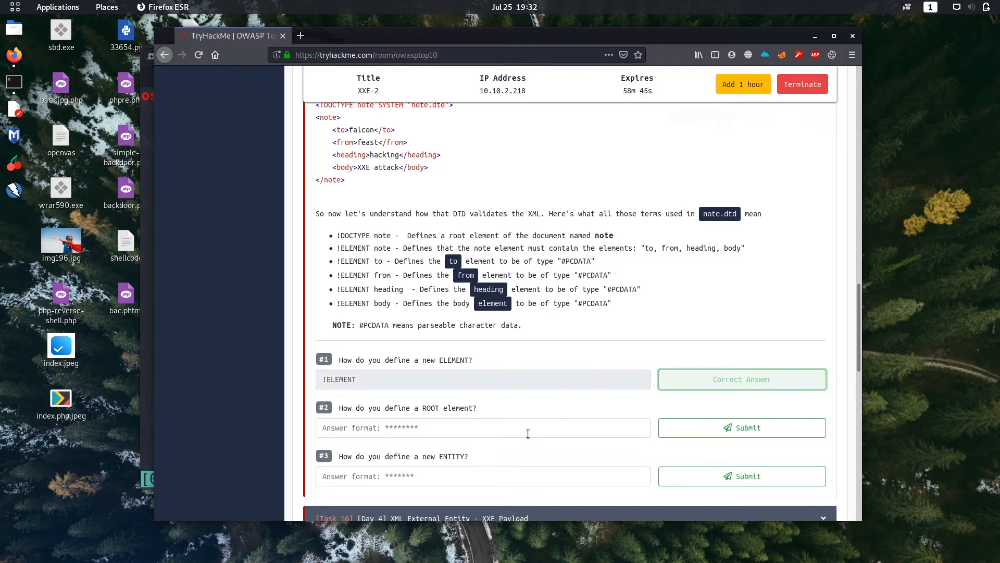
- Submit '!DOCTYPE' for the root element and enter '!ENTITY' in the third box
{"action": "type", "text": "!"}
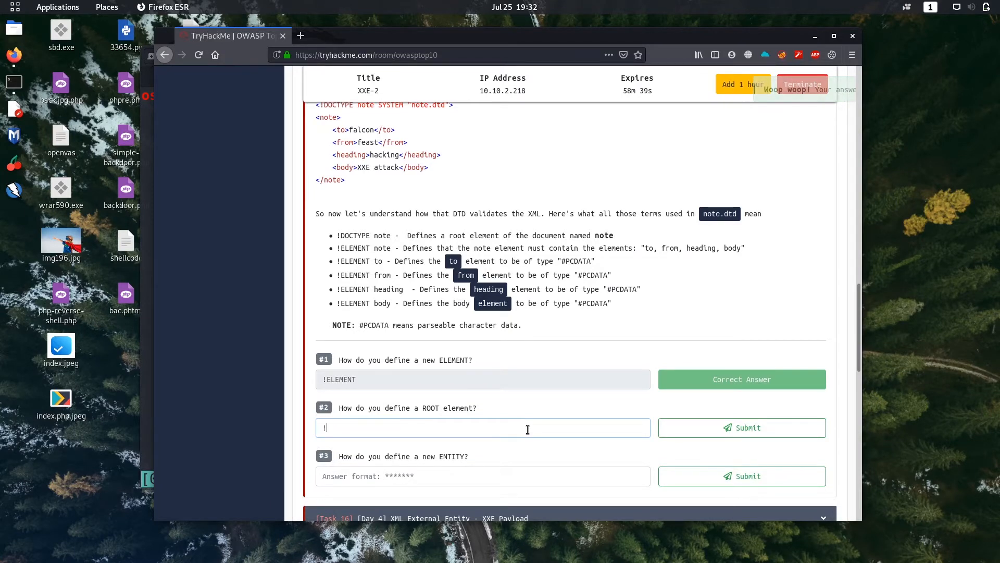
{"action": "type", "text": "DOCTYPE"}
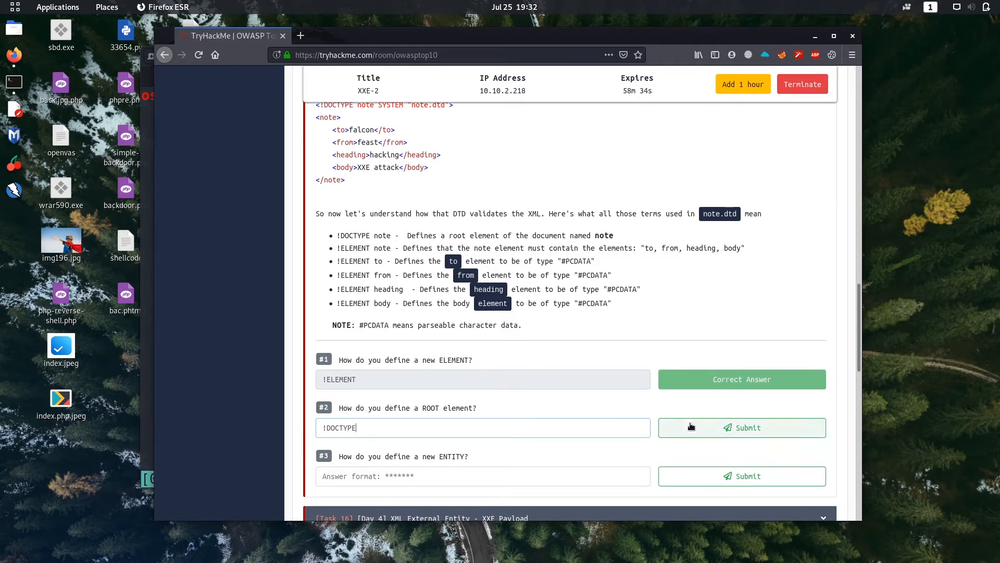
{"action": "left_click", "coordinate": [741, 428]}
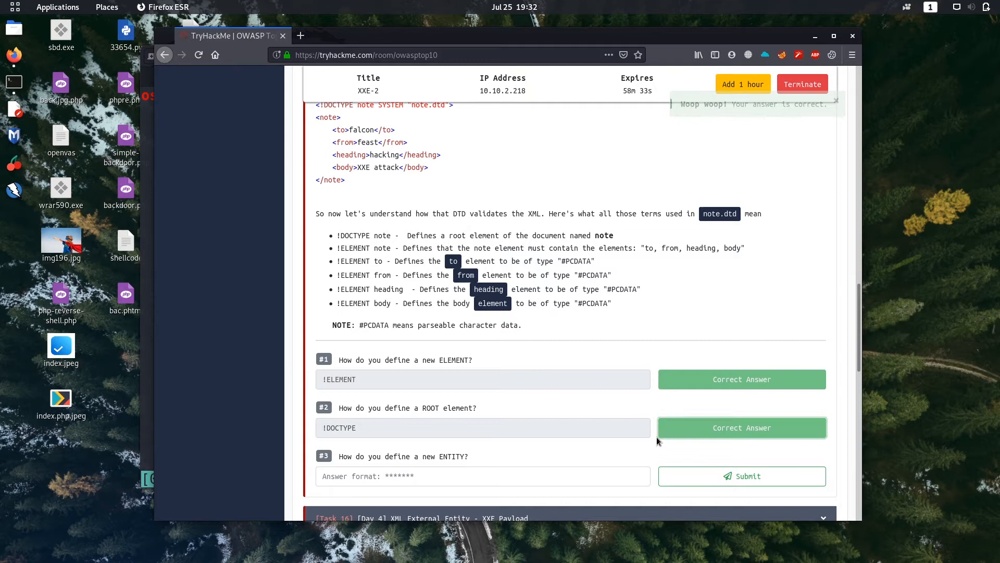
{"action": "type", "text": "!E"}
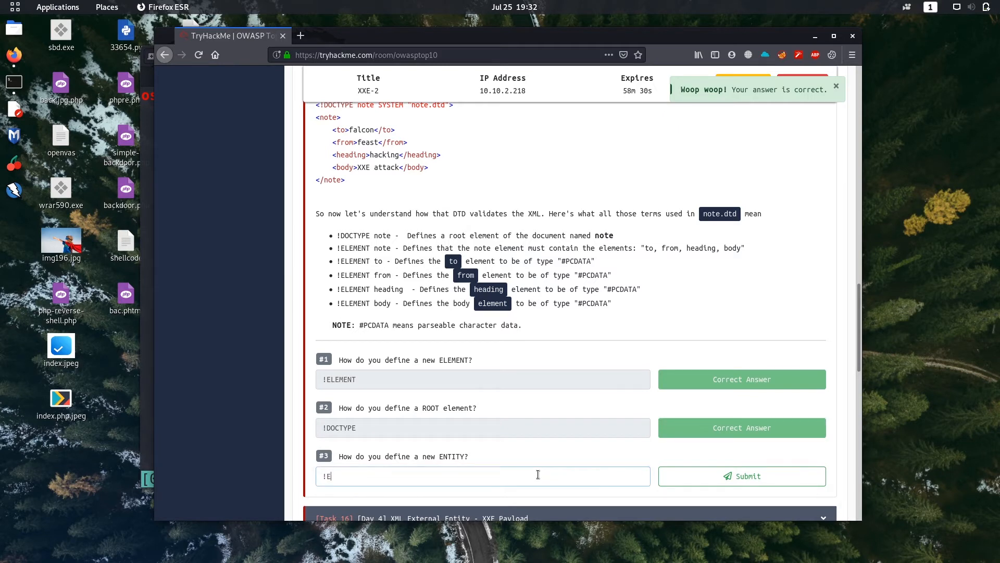
{"action": "type", "text": "NIT"}
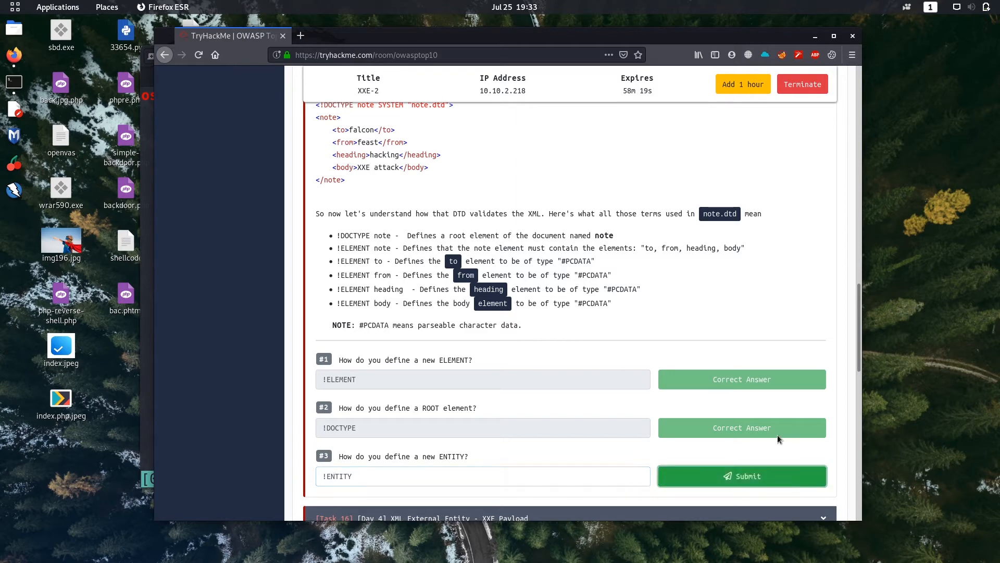
- Submit the !ENTITY answer and mark Task 16's try-the-payload question completed
{"action": "left_click", "coordinate": [740, 476]}
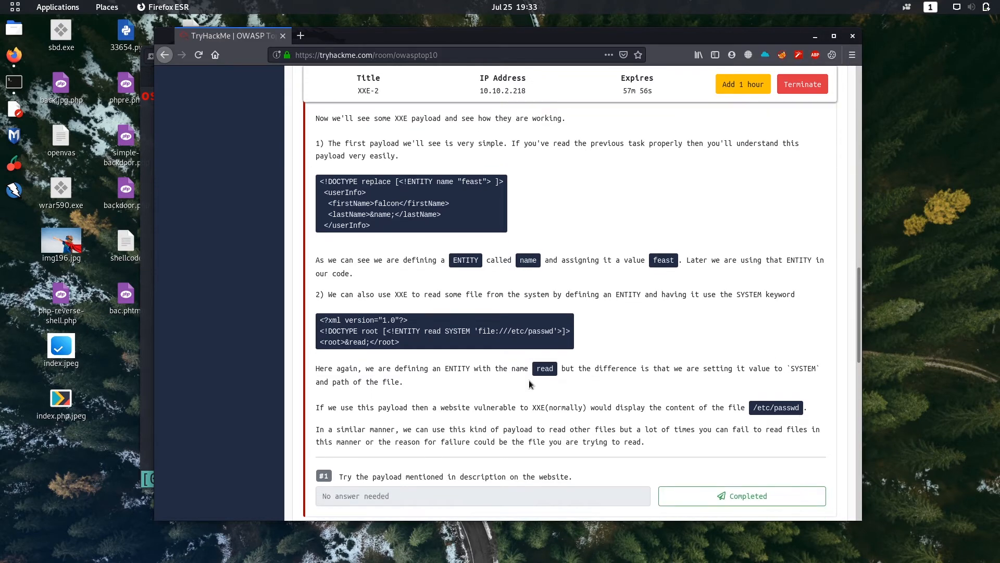
{"action": "scroll", "scroll_direction": "down", "scroll_amount": 3}
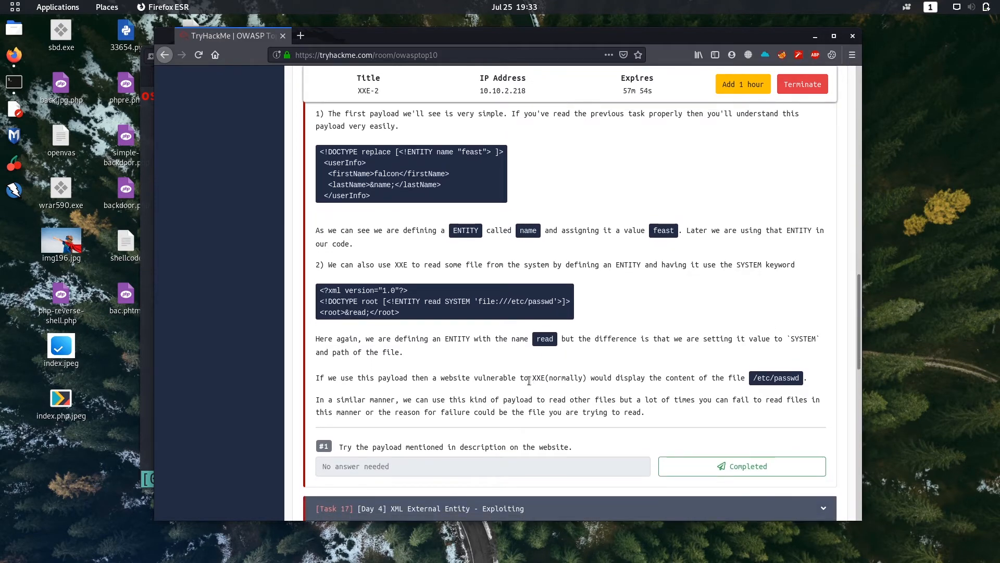
{"action": "scroll", "scroll_direction": "down", "scroll_amount": 3}
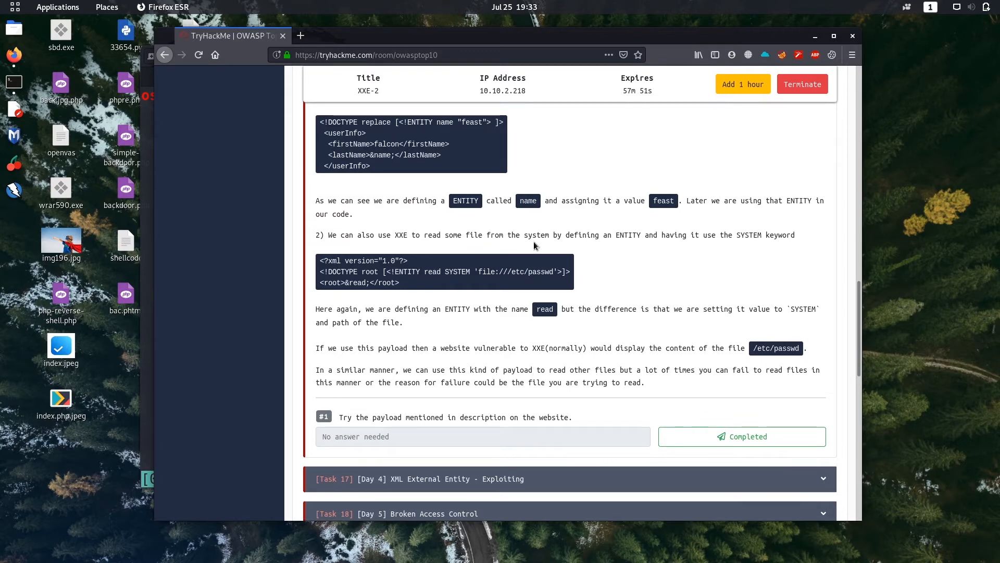
{"action": "scroll", "scroll_direction": "down", "scroll_amount": 3}
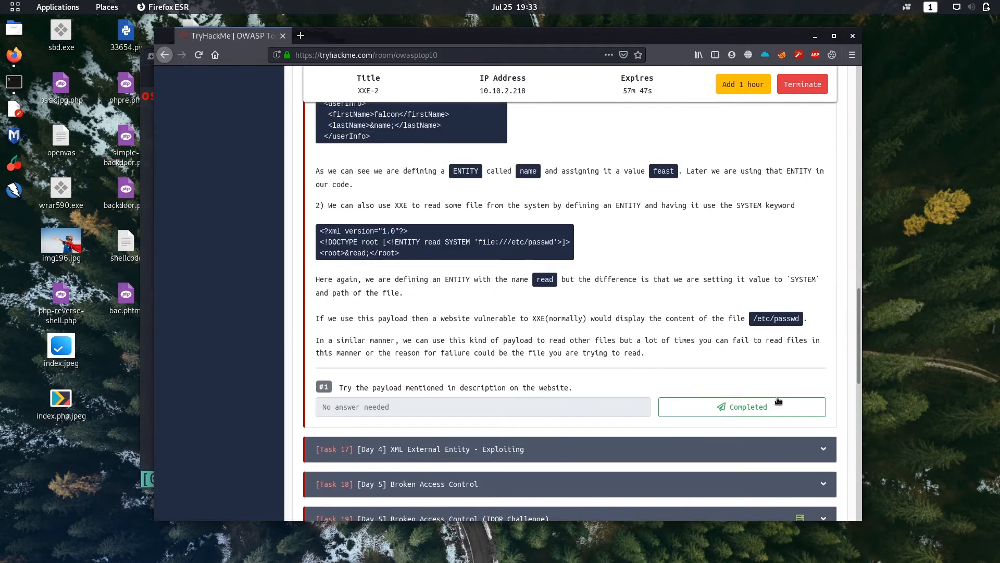
{"action": "left_click", "coordinate": [742, 407]}
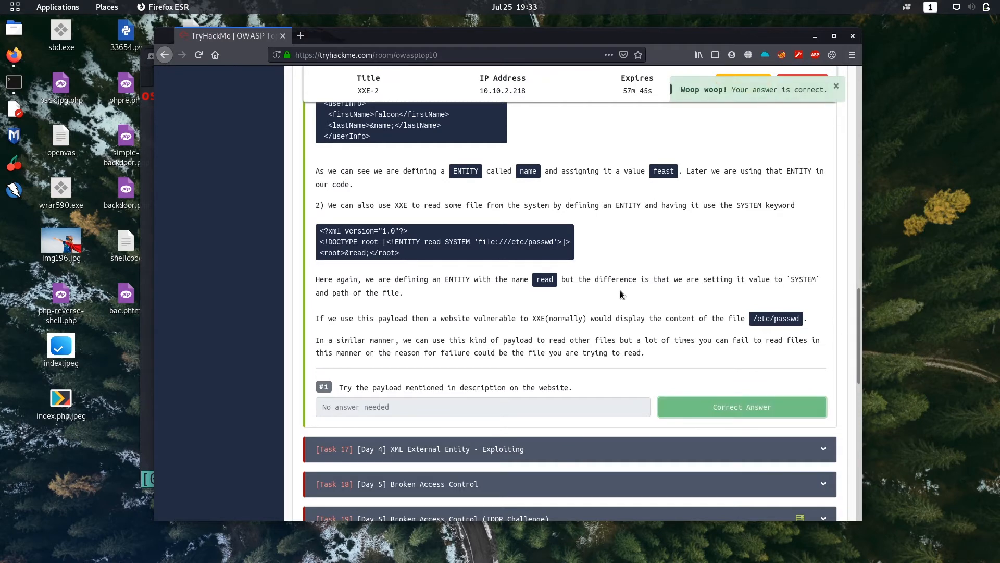
- Scroll down to Task 17 XML External Entity - Exploiting and its example requests
{"action": "scroll", "scroll_direction": "down", "scroll_amount": 3}
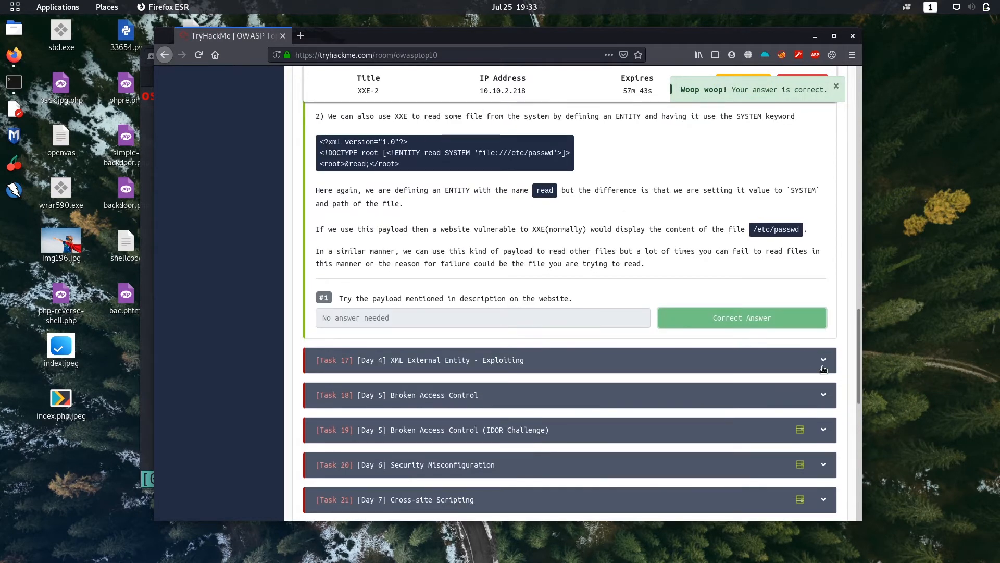
{"action": "scroll", "scroll_direction": "down", "scroll_amount": 3}
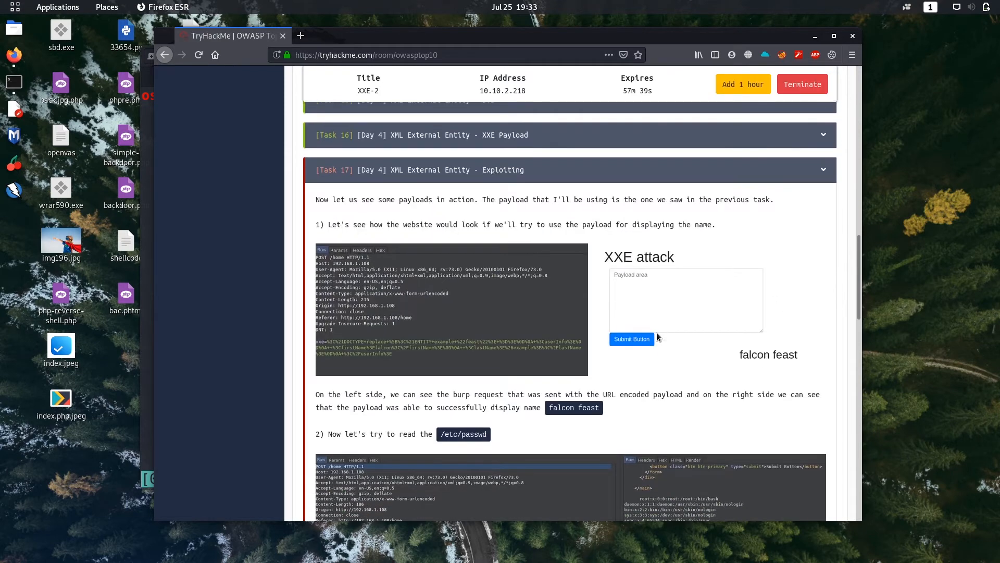
{"action": "scroll", "scroll_direction": "down", "scroll_amount": 3}
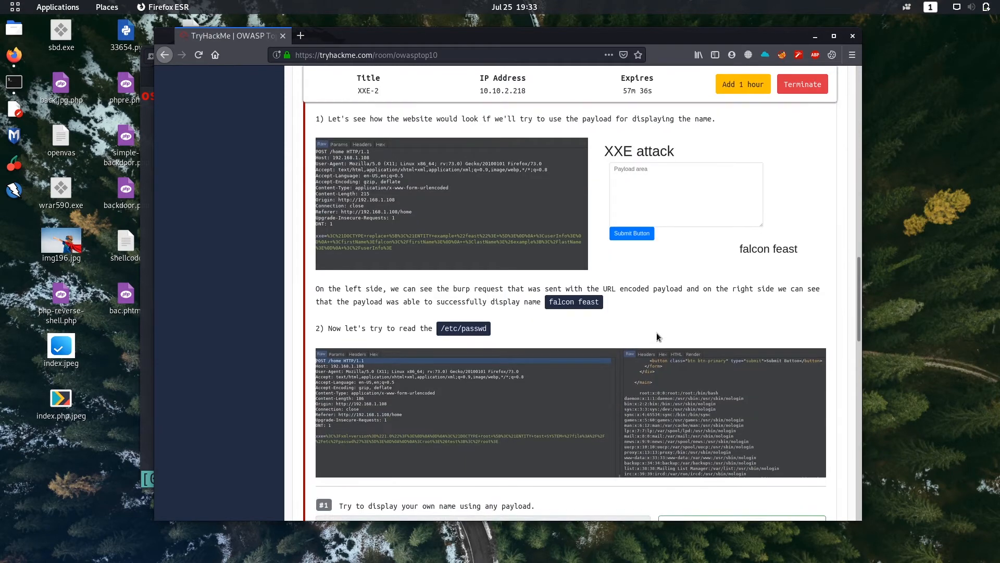
{"action": "scroll", "scroll_direction": "down", "scroll_amount": 3}
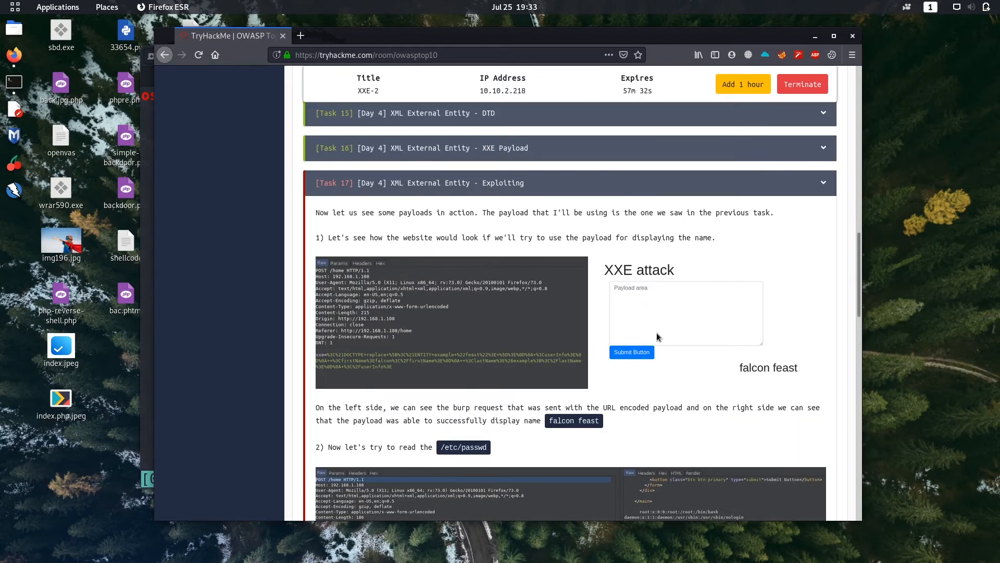
{"action": "scroll", "scroll_direction": "down", "scroll_amount": 3}
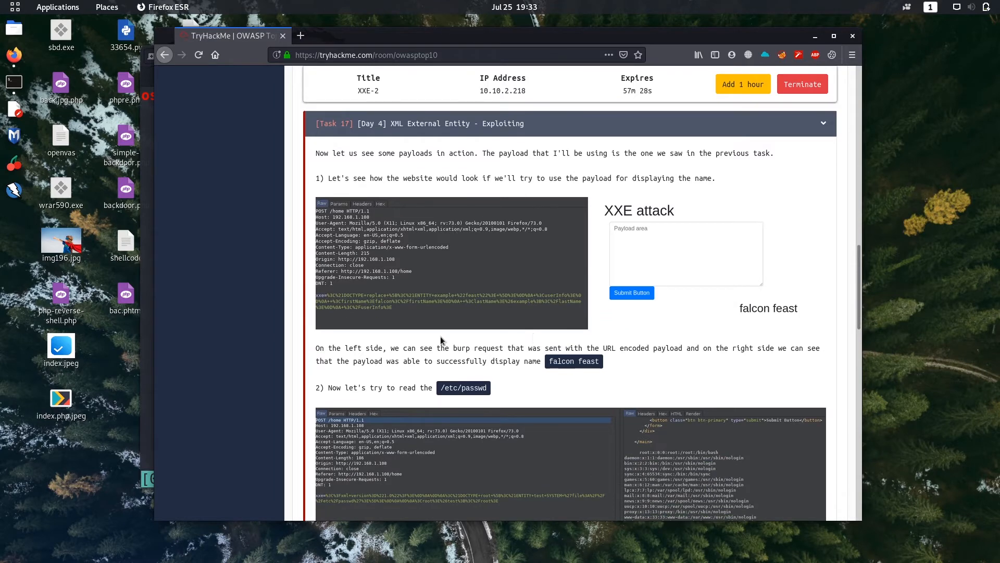
{"action": "scroll", "scroll_direction": "down", "scroll_amount": 3}
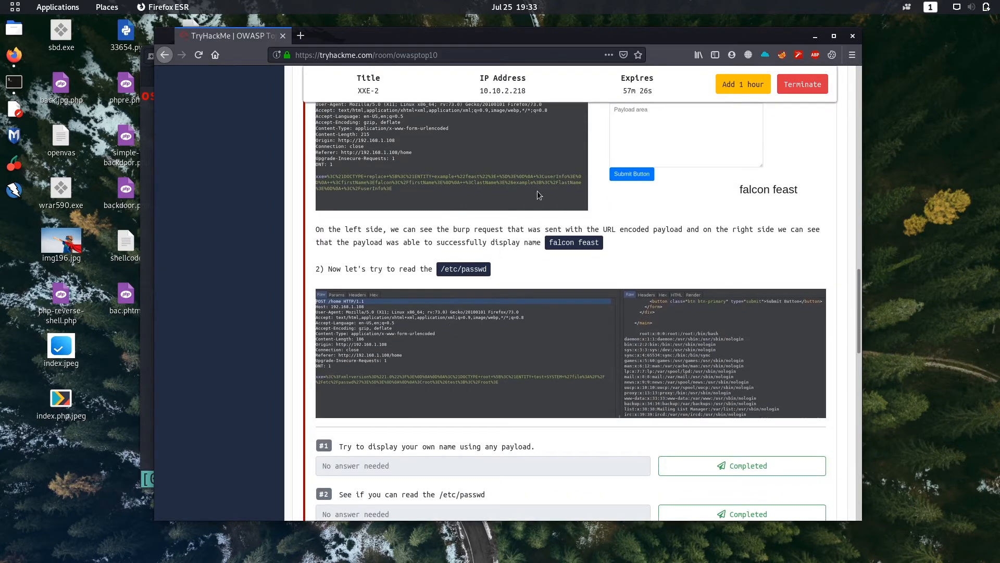
{"action": "scroll", "scroll_direction": "down", "scroll_amount": 3}
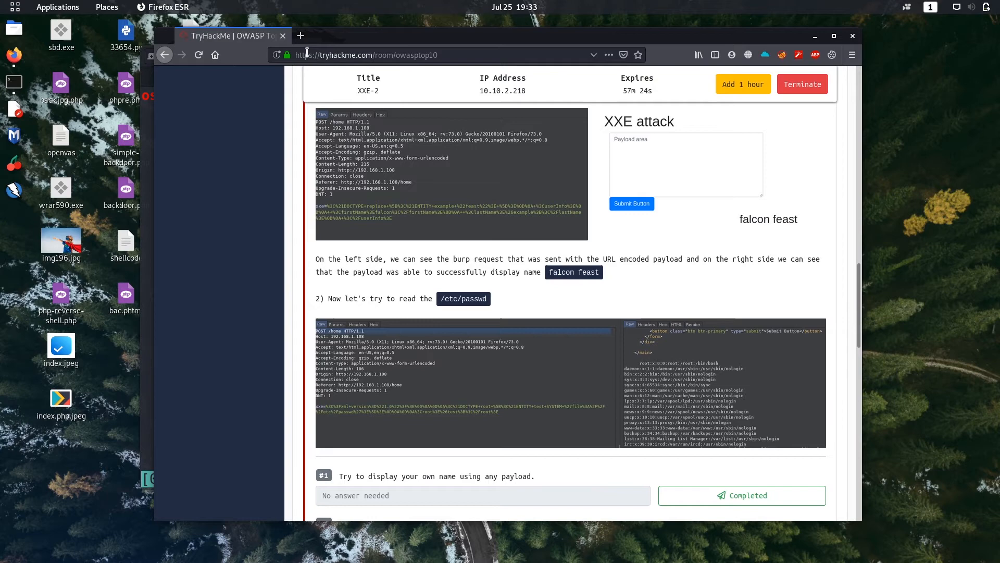
- Visit the target's XXE attack page, then copy the 'feast' name entity payload from Task 16
{"action": "left_click", "coordinate": [418, 36]}
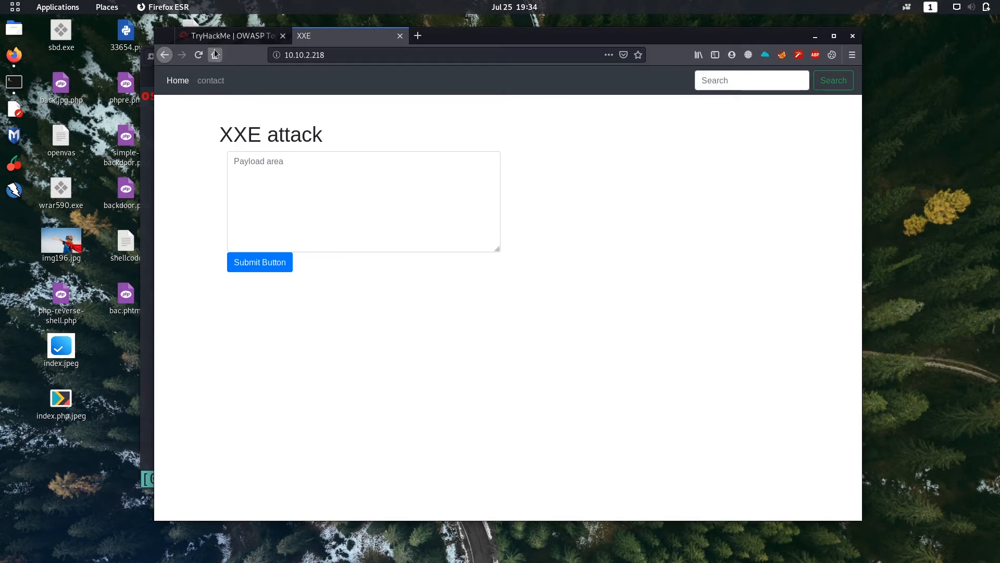
{"action": "left_click", "coordinate": [229, 35]}
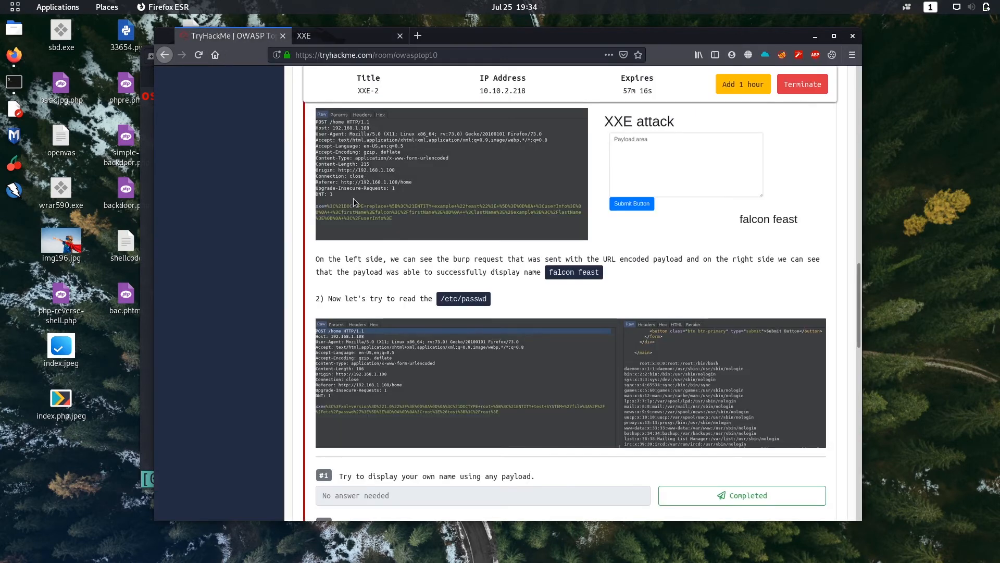
{"action": "scroll", "scroll_direction": "down", "scroll_amount": 3}
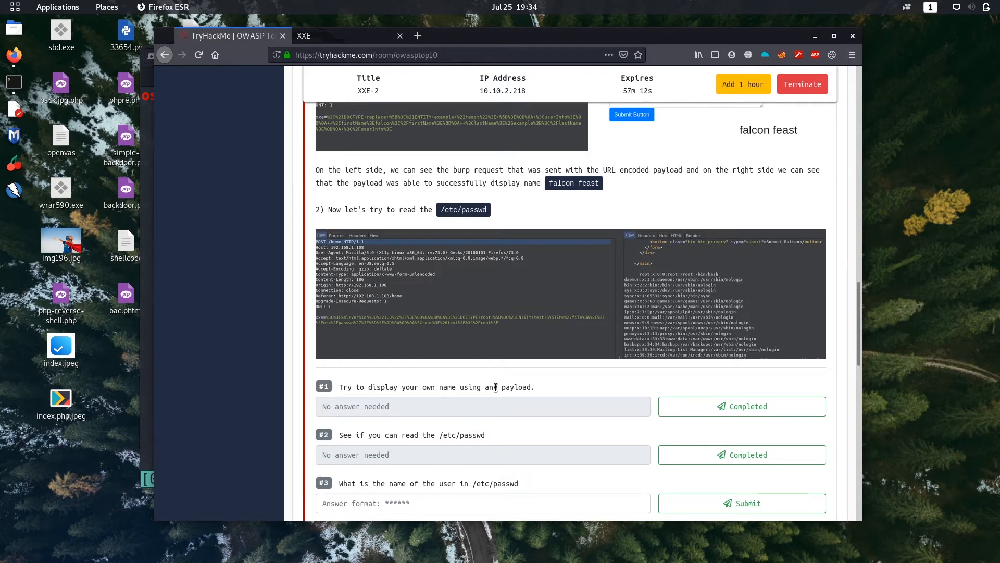
{"action": "mouse_move", "coordinate": [438, 396]}
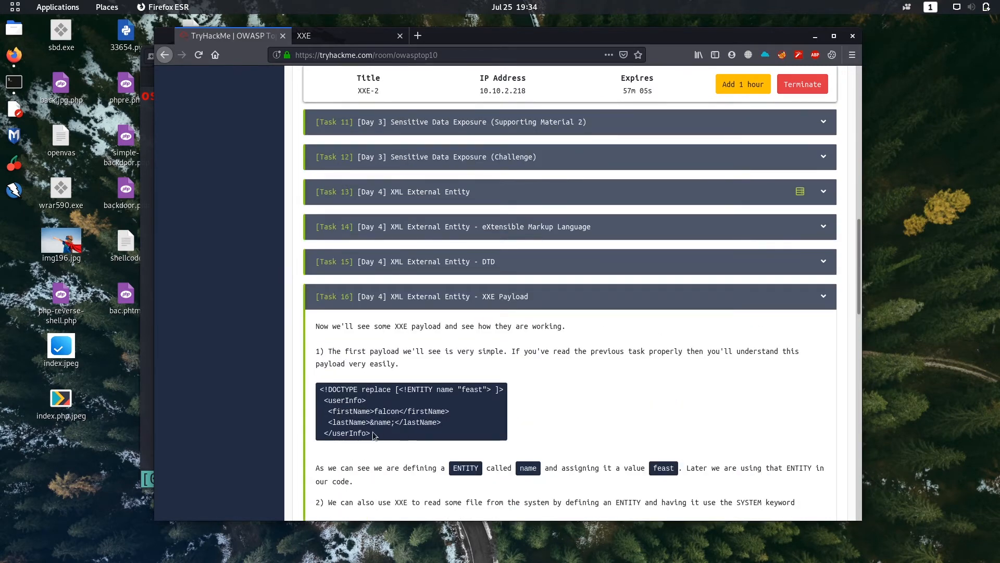
{"action": "right_click", "coordinate": [373, 433]}
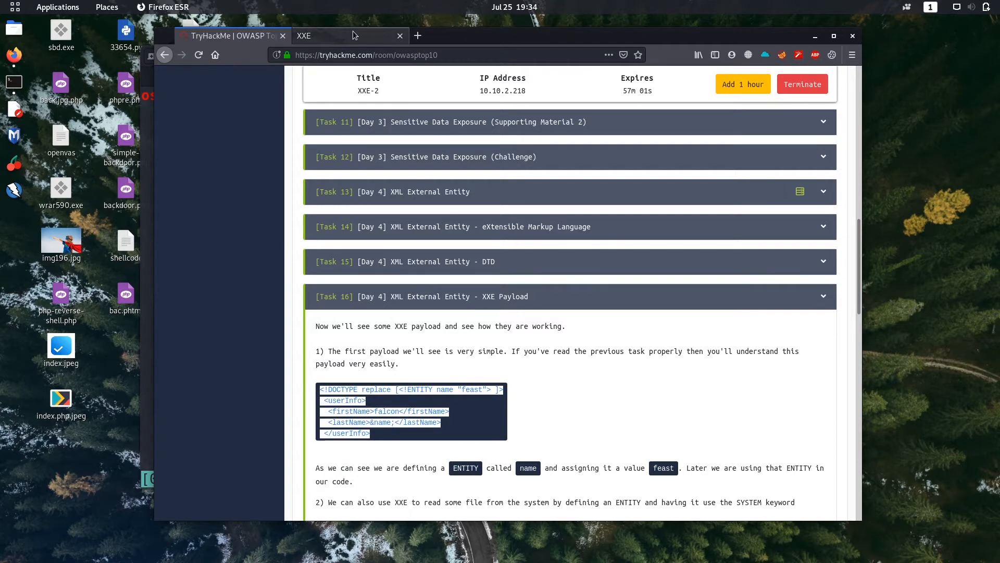
- Change the payload's entity value to THEACHACKER and submit so the page shows 'falcon THEACHACKER'
{"action": "left_click", "coordinate": [327, 35]}
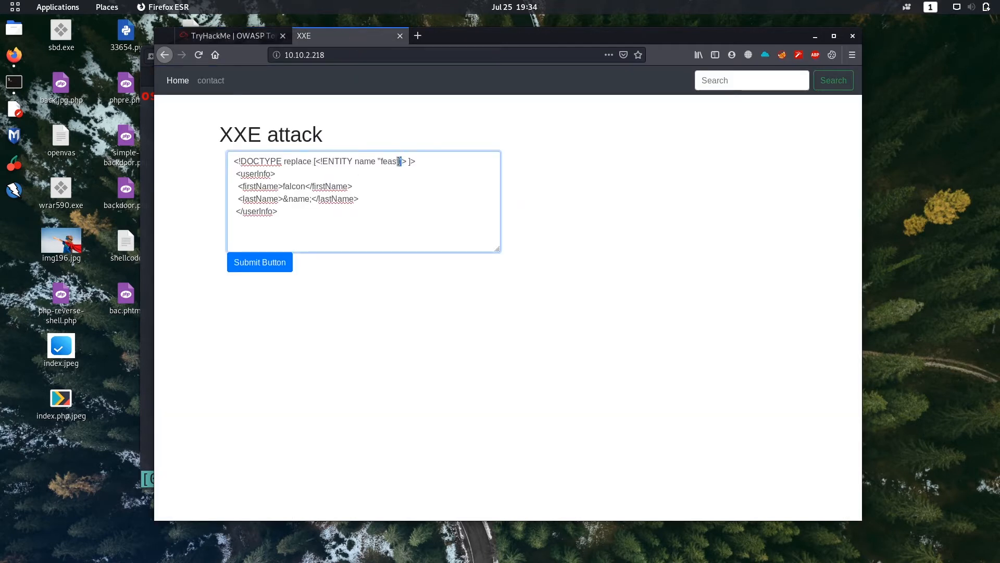
{"action": "double_click", "coordinate": [393, 160]}
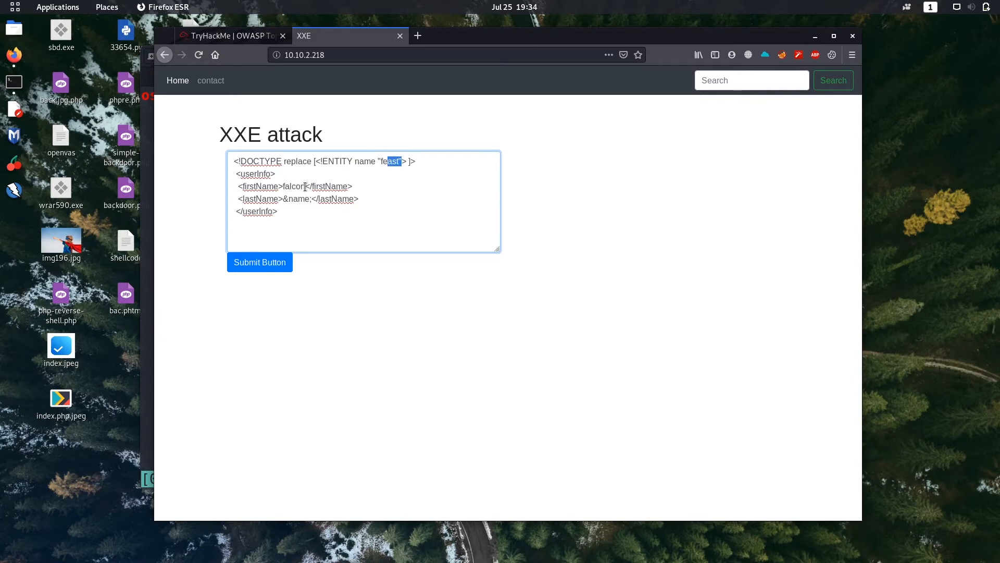
{"action": "double_click", "coordinate": [294, 186]}
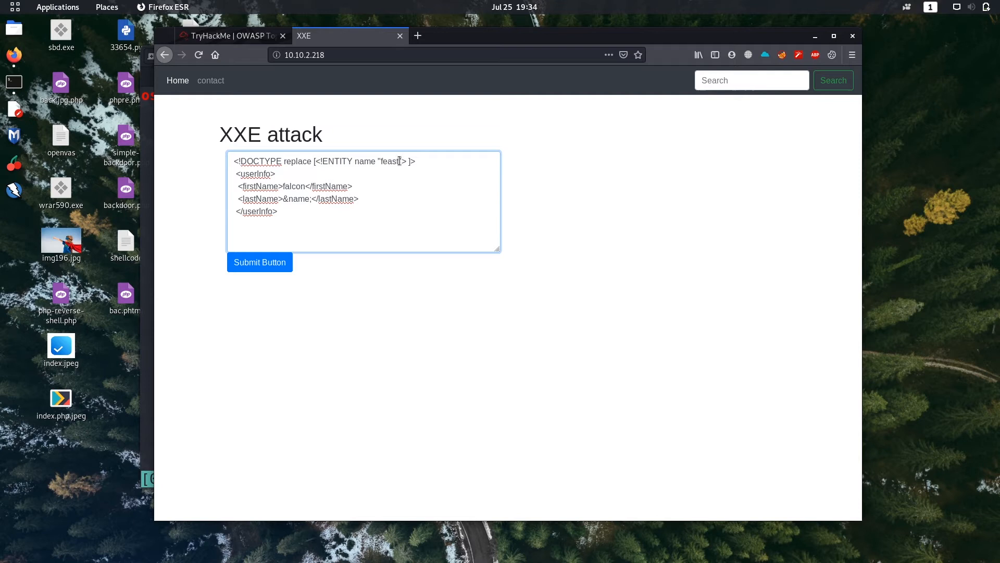
{"action": "double_click", "coordinate": [390, 161]}
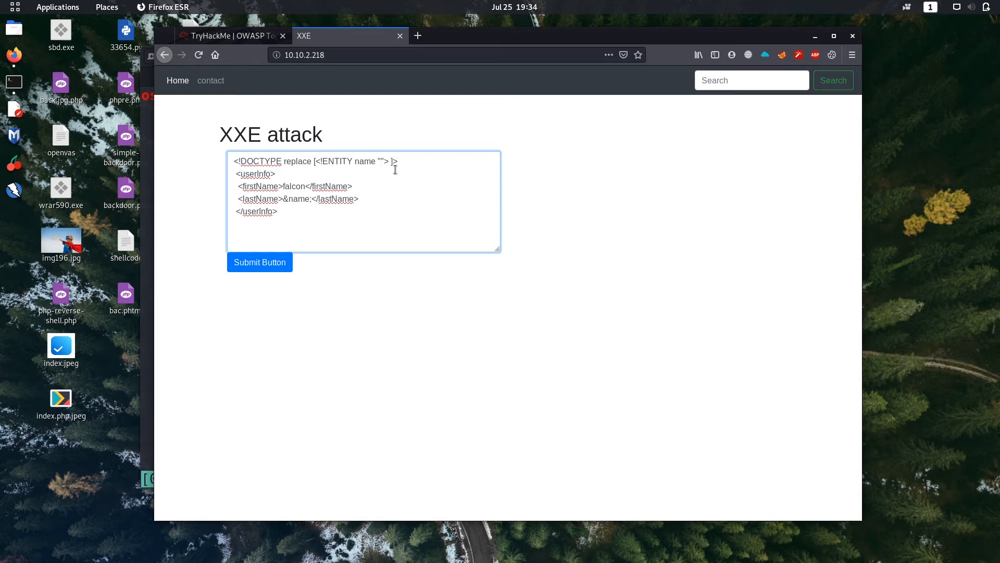
{"action": "type", "text": "The"}
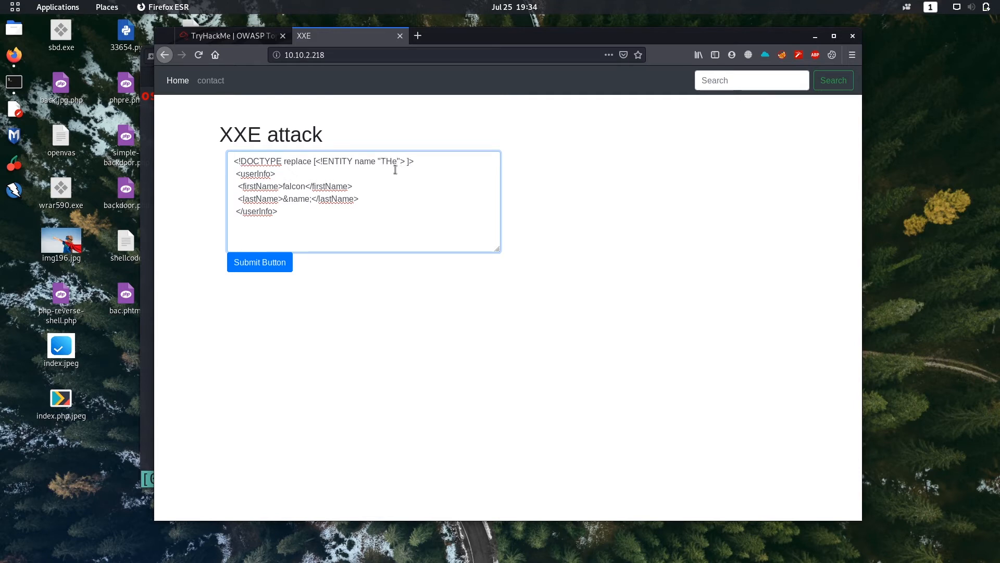
{"action": "type", "text": "A"}
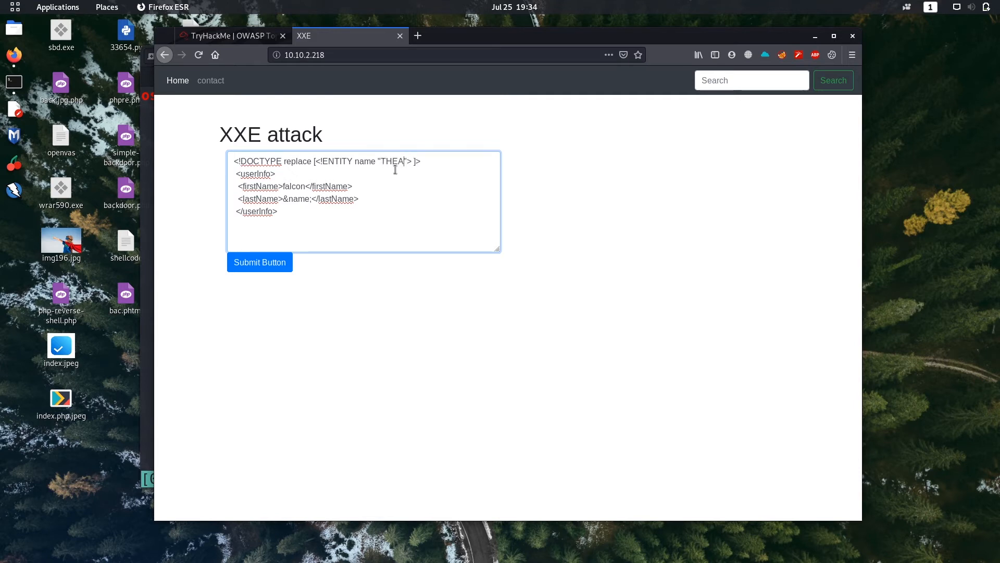
{"action": "type", "text": "CHACKER"}
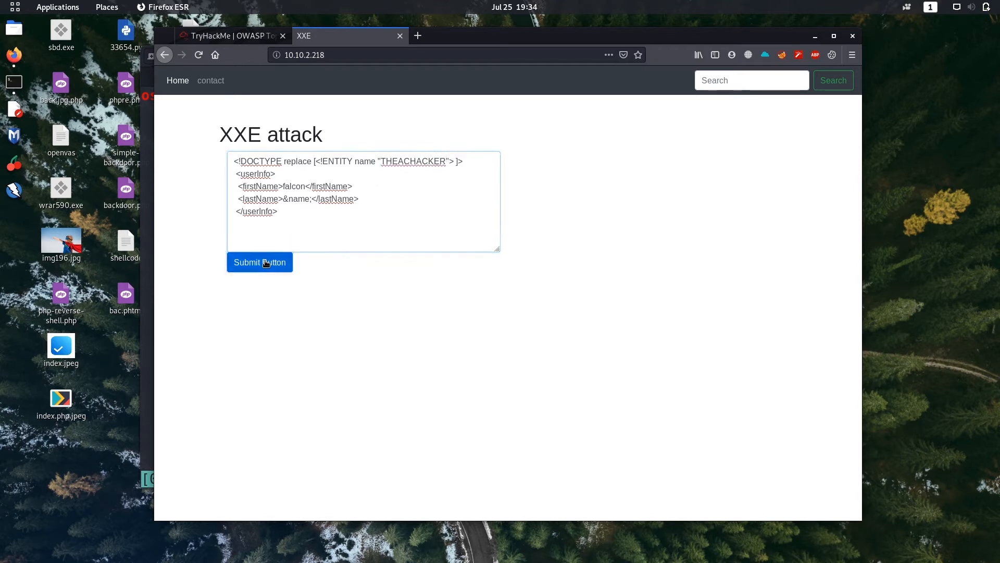
{"action": "left_click", "coordinate": [260, 261]}
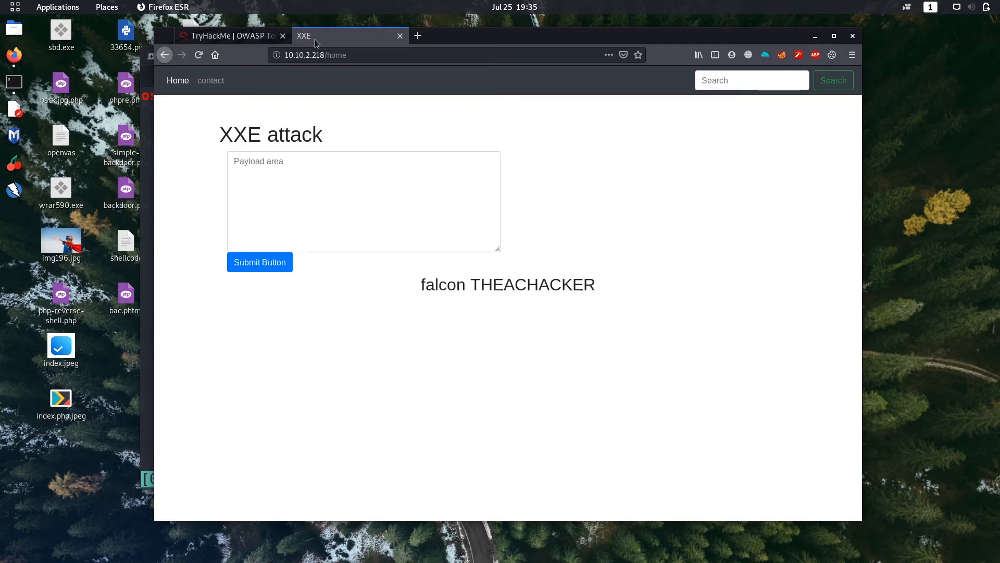
- Mark the display-your-name question completed and select the /etc/passwd payload in Task 16
{"action": "left_click", "coordinate": [232, 36]}
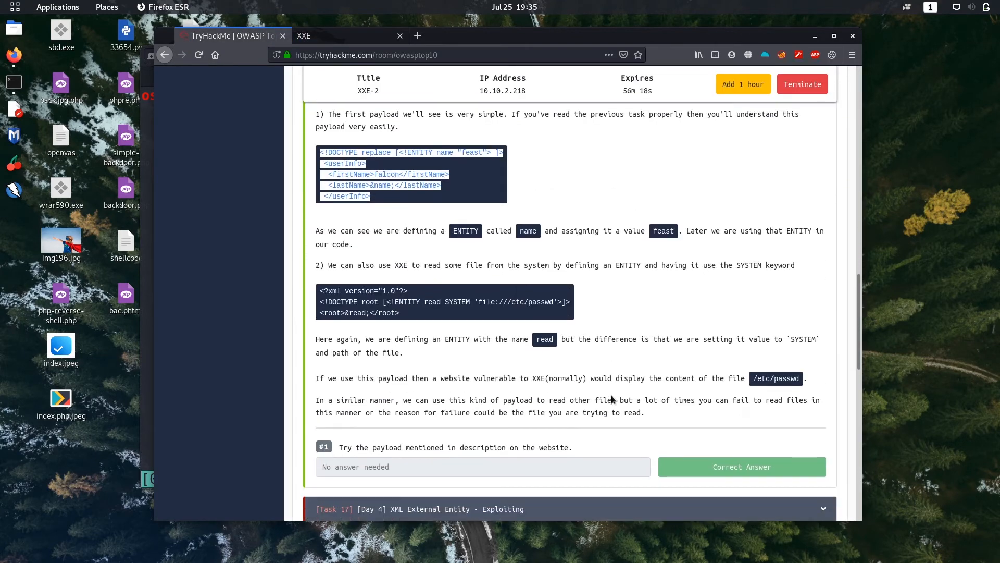
{"action": "scroll", "scroll_direction": "down", "scroll_amount": 3}
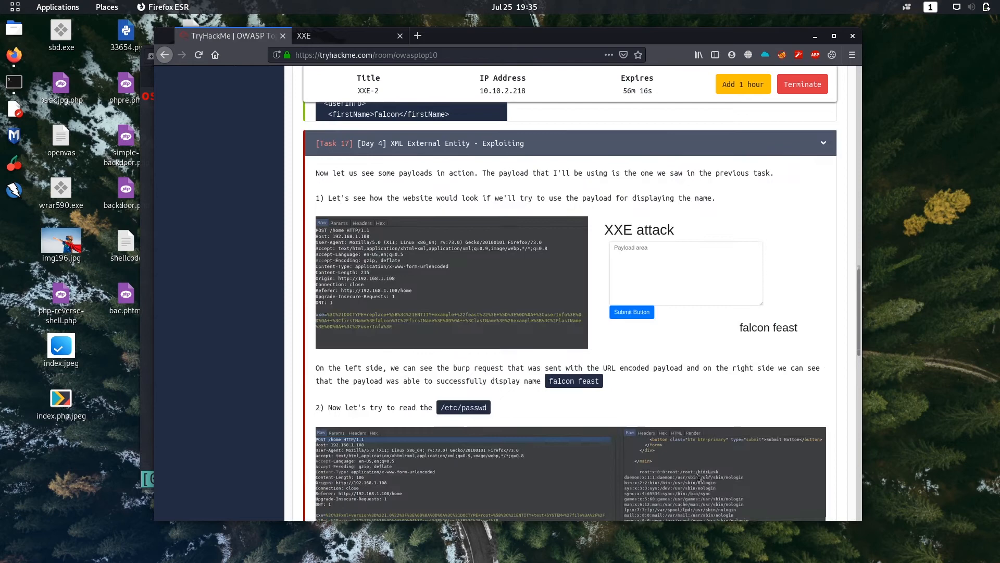
{"action": "scroll", "scroll_direction": "down", "scroll_amount": 3}
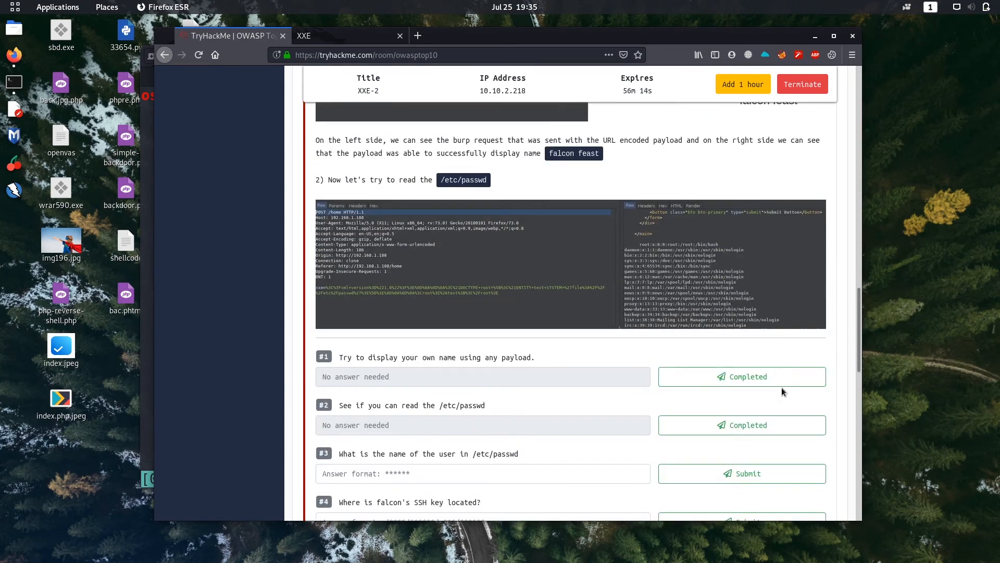
{"action": "left_click", "coordinate": [742, 376]}
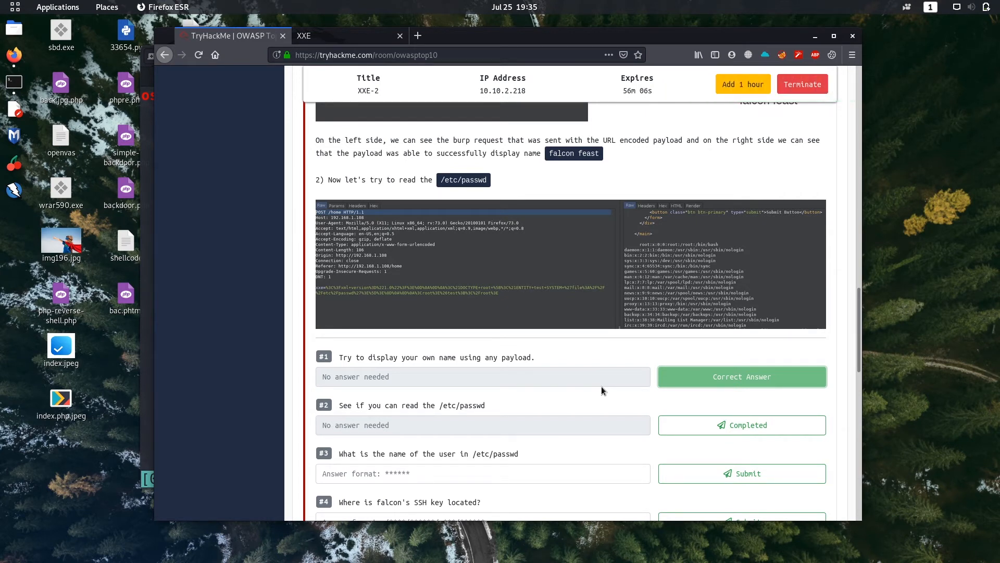
{"action": "mouse_move", "coordinate": [565, 414]}
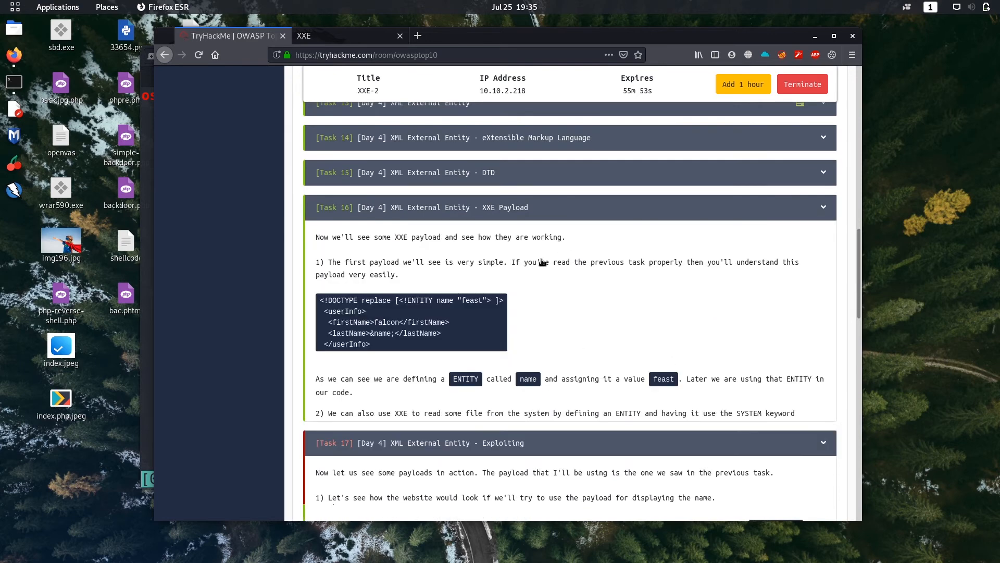
{"action": "scroll", "scroll_direction": "down", "scroll_amount": 3}
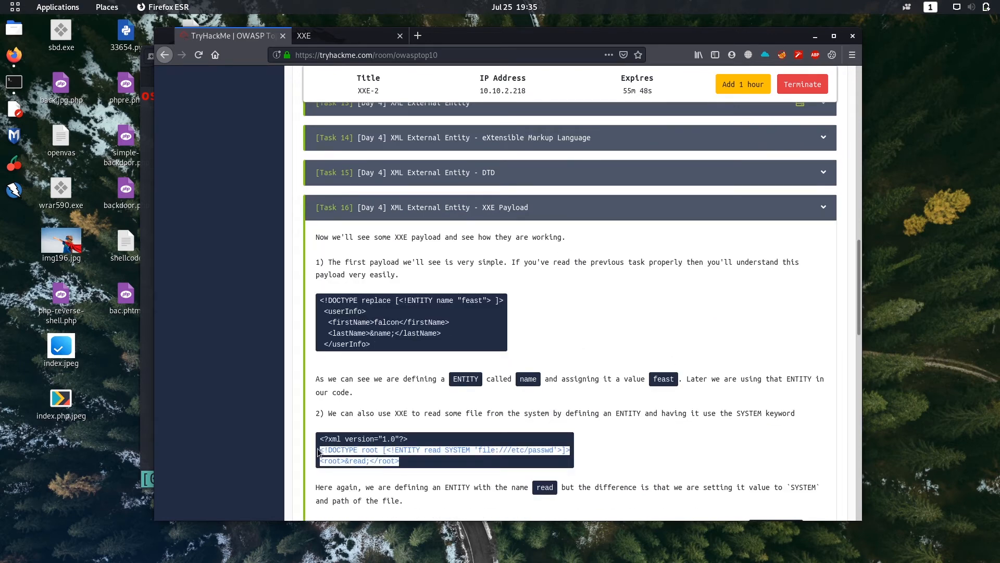
- Submit the /etc/passwd payload on the XXE page and mark the read-passwd question completed
{"action": "left_click", "coordinate": [350, 35]}
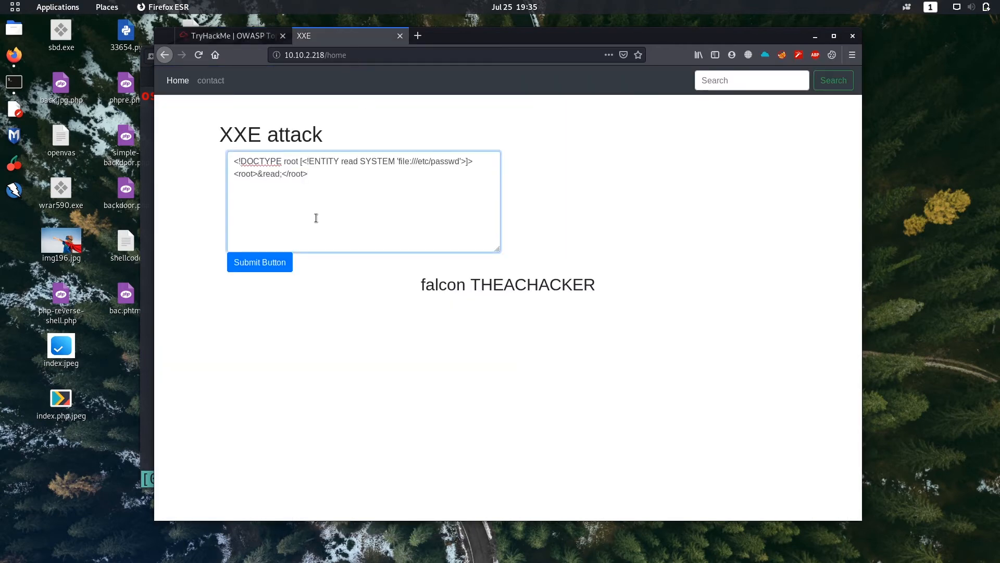
{"action": "left_click", "coordinate": [260, 262]}
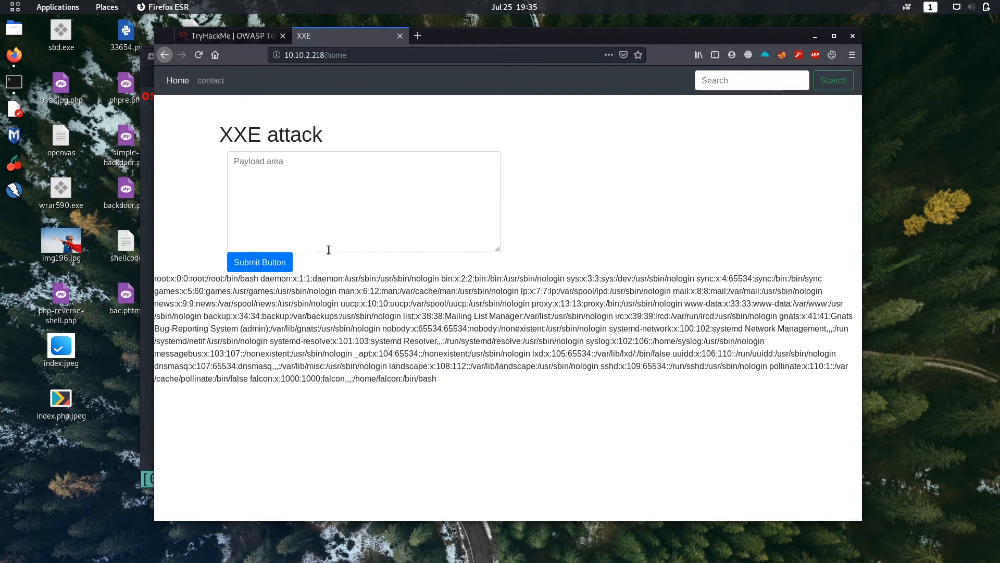
{"action": "left_click", "coordinate": [231, 35]}
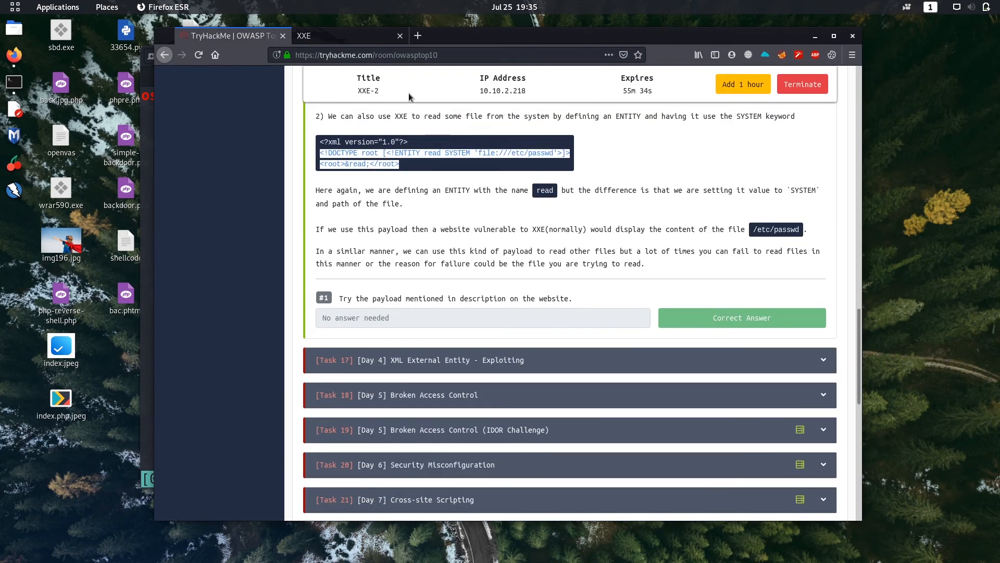
{"action": "left_click", "coordinate": [345, 35]}
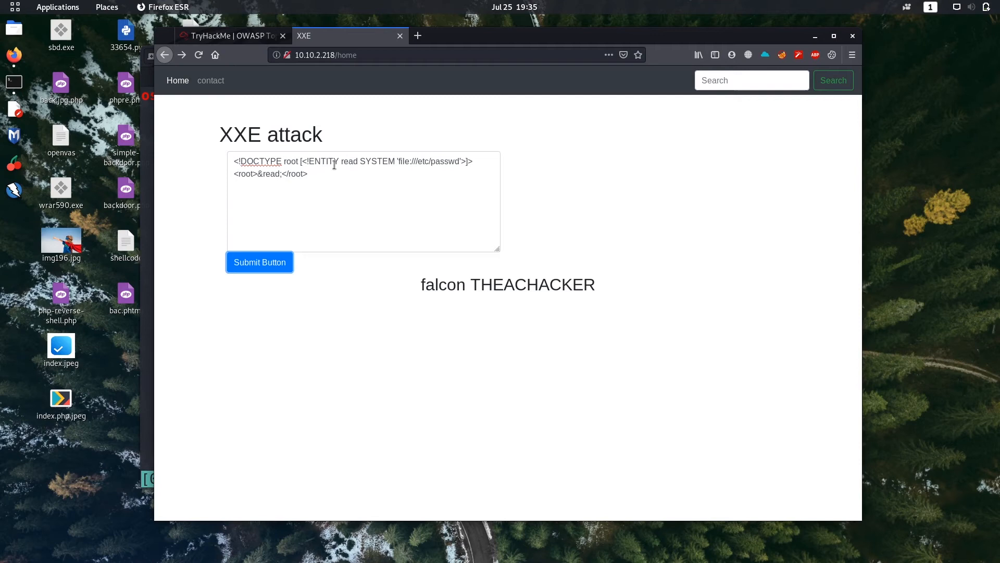
{"action": "mouse_move", "coordinate": [362, 161]}
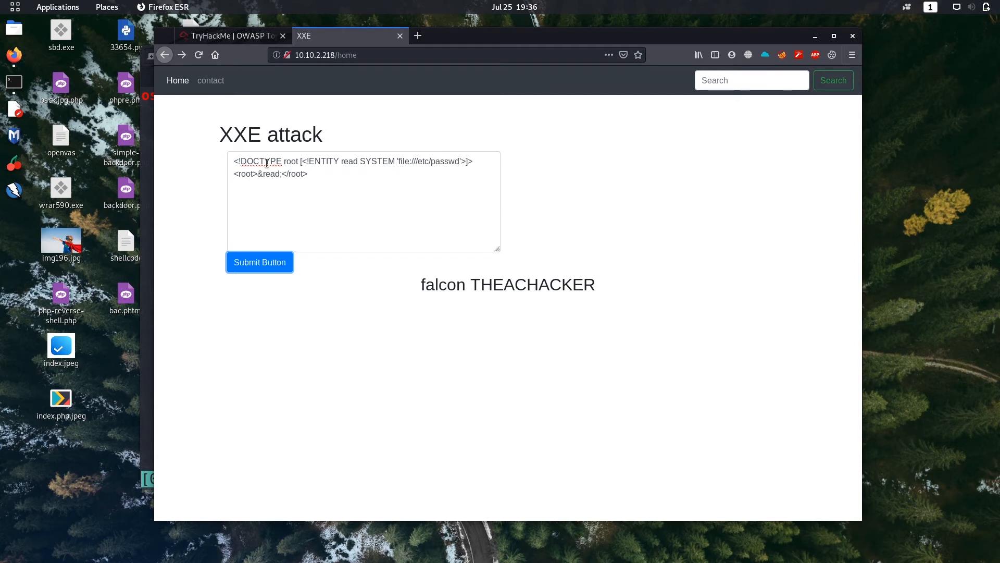
{"action": "double_click", "coordinate": [246, 174]}
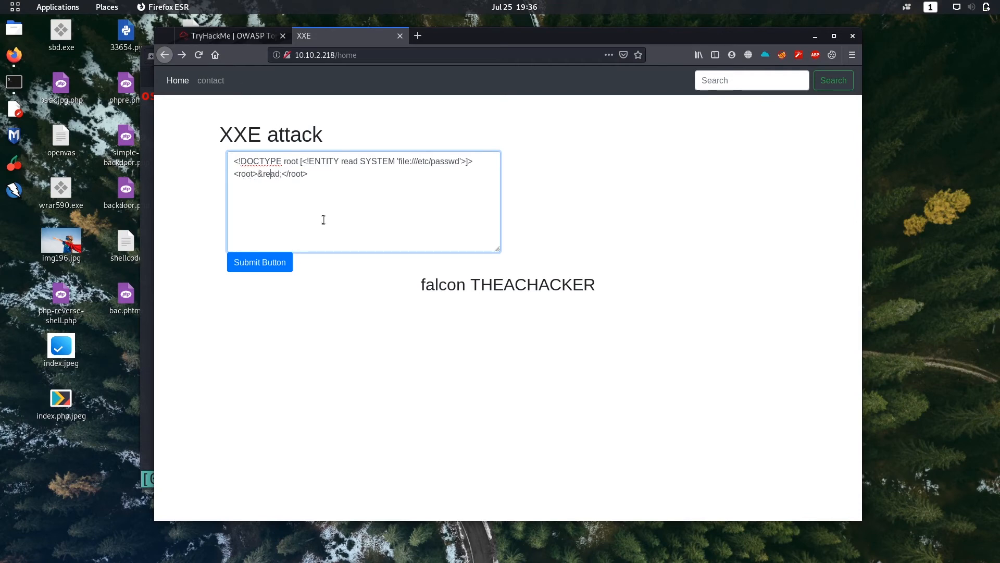
{"action": "left_click", "coordinate": [229, 36]}
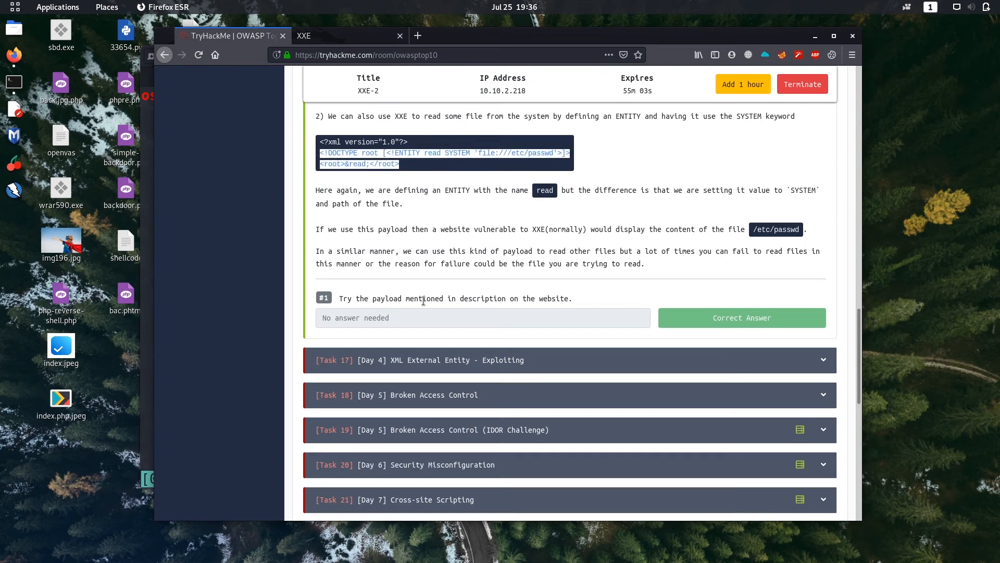
{"action": "scroll", "scroll_direction": "down", "scroll_amount": 3}
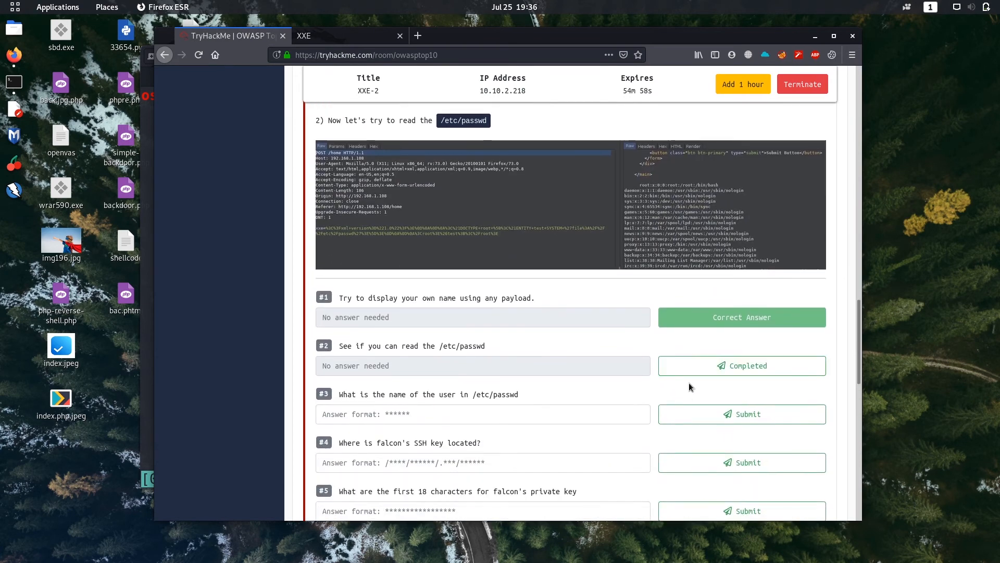
{"action": "left_click", "coordinate": [741, 365]}
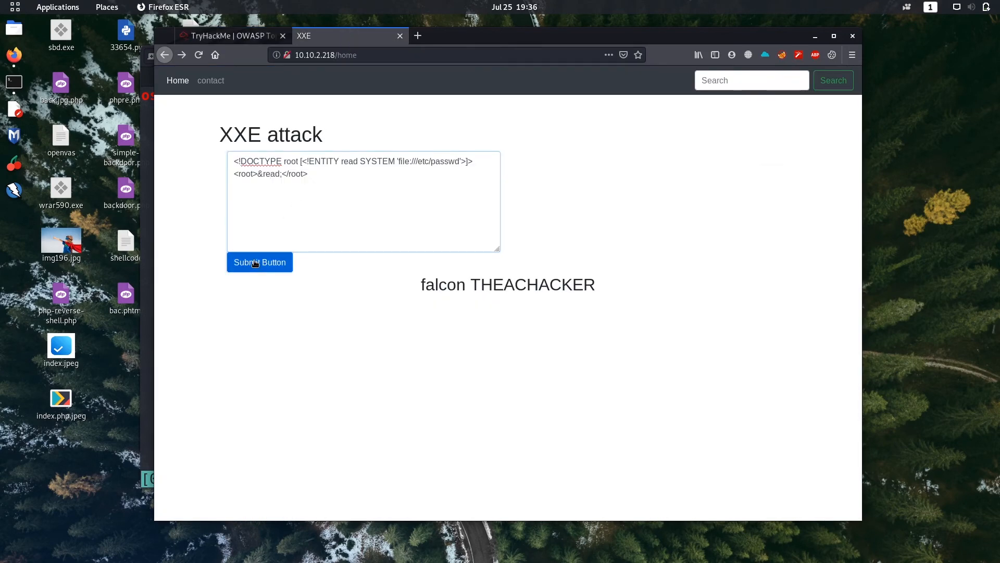
- Pick the username 'falcon' from the passwd dump and submit it as the question 3 answer
{"action": "left_click", "coordinate": [259, 262]}
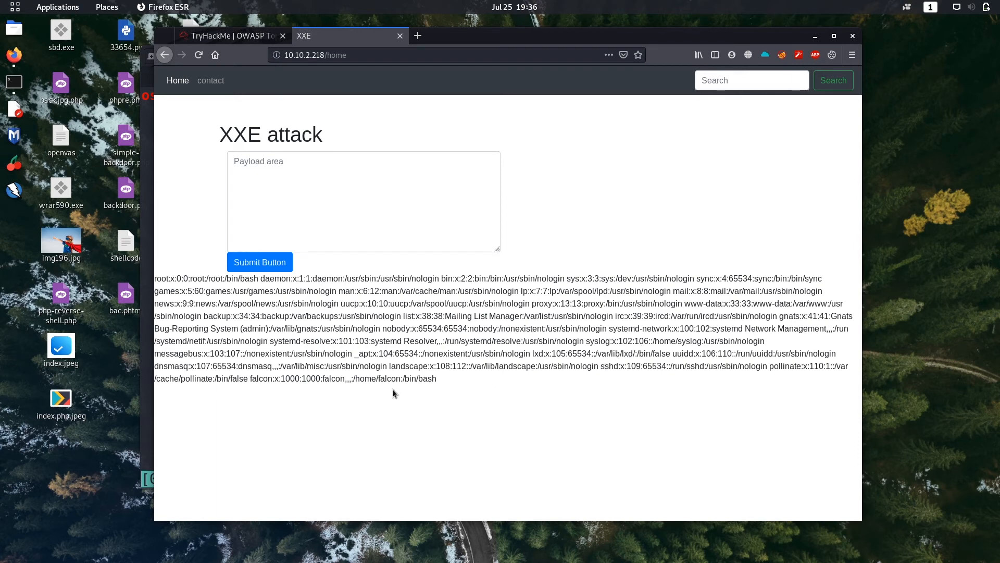
{"action": "double_click", "coordinate": [264, 378]}
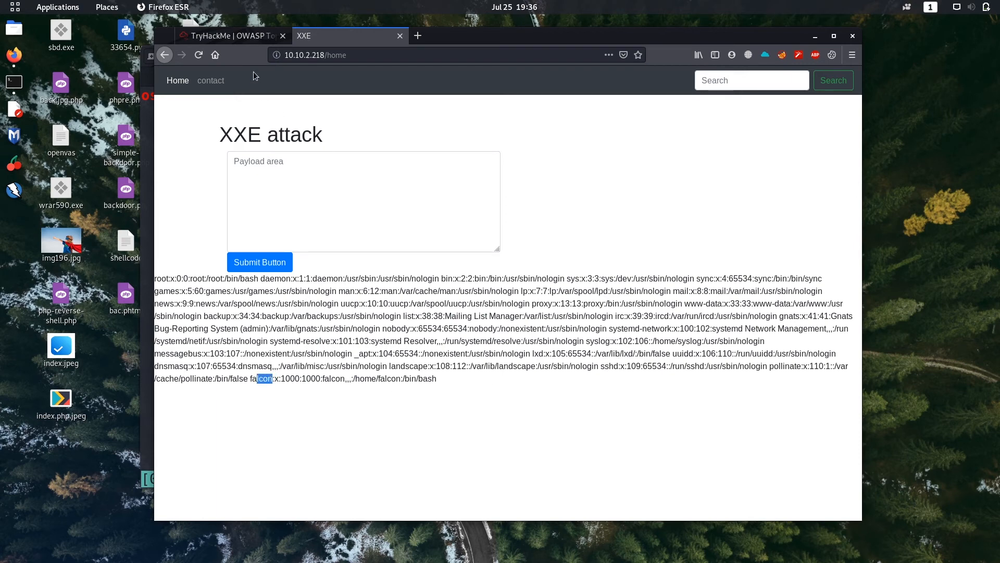
{"action": "left_click", "coordinate": [229, 36]}
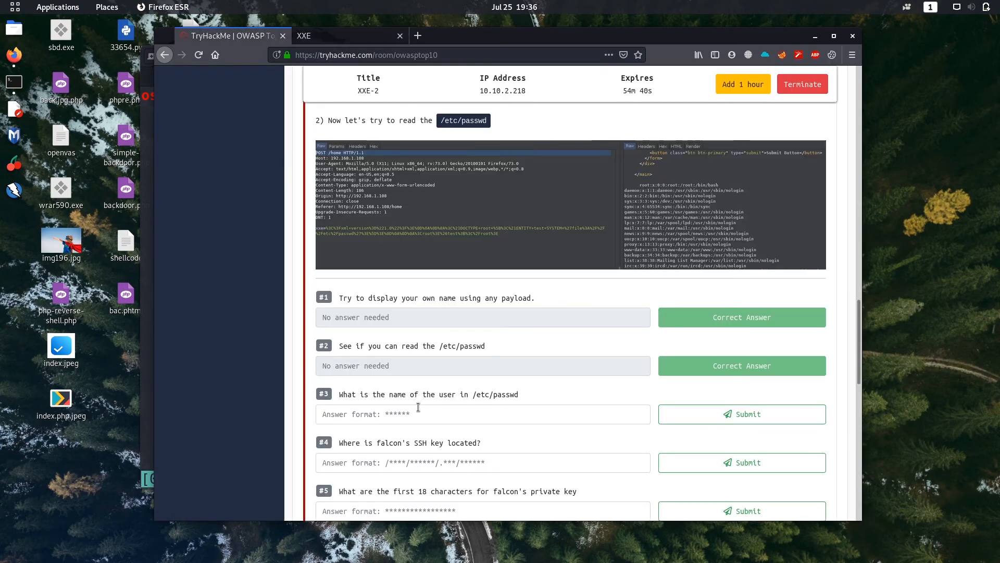
{"action": "type", "text": "falcon"}
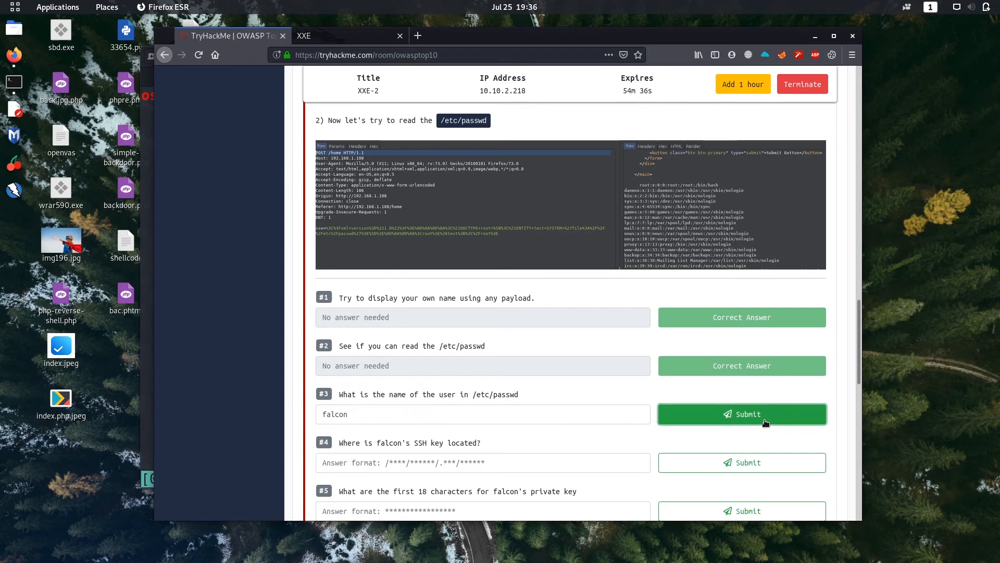
{"action": "left_click", "coordinate": [742, 413]}
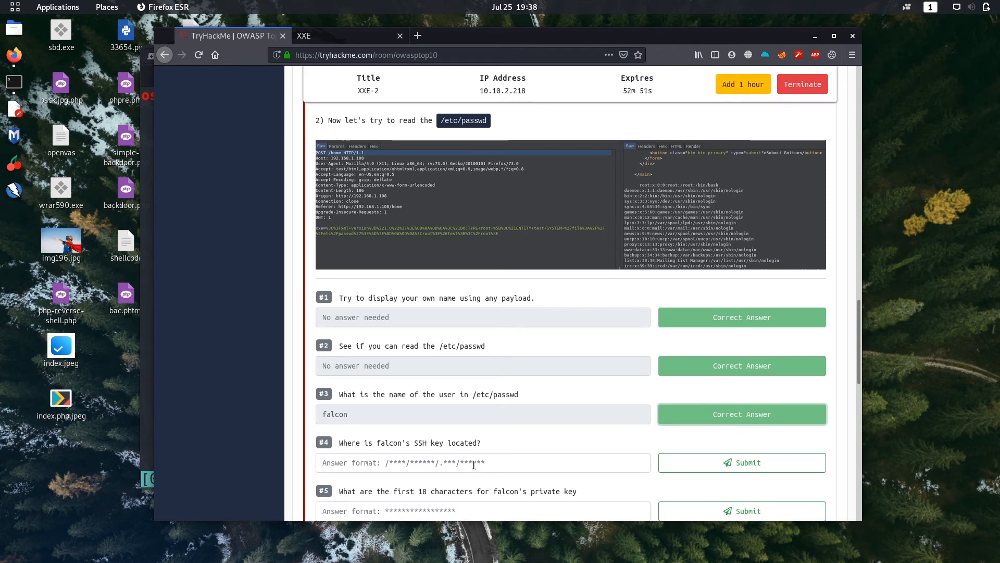
- Submit '/home/falcon/.ssh/id_rsa' as the location of falcon's SSH key
{"action": "left_click", "coordinate": [481, 462]}
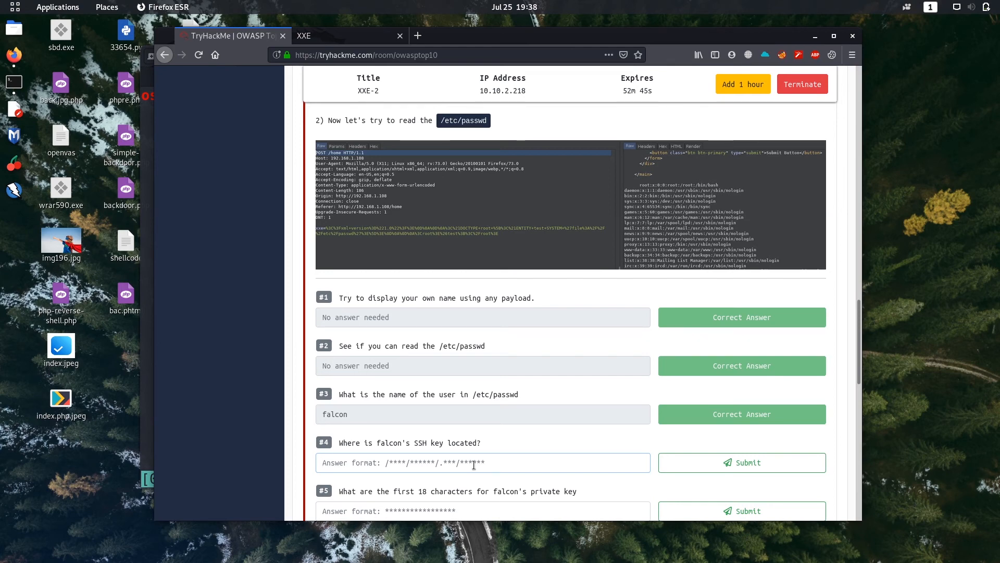
{"action": "type", "text": "/"}
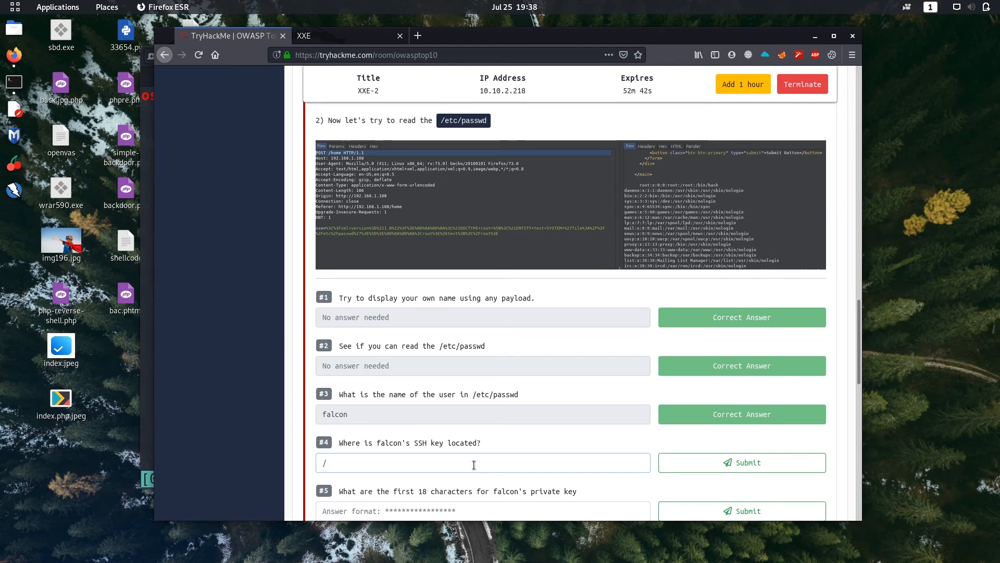
{"action": "type", "text": "home"}
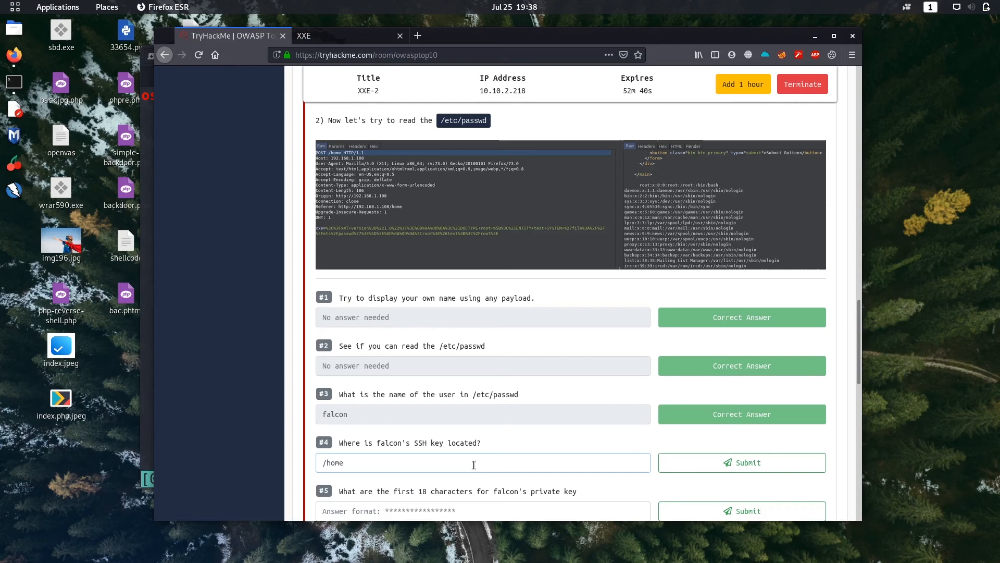
{"action": "type", "text": "falcon"}
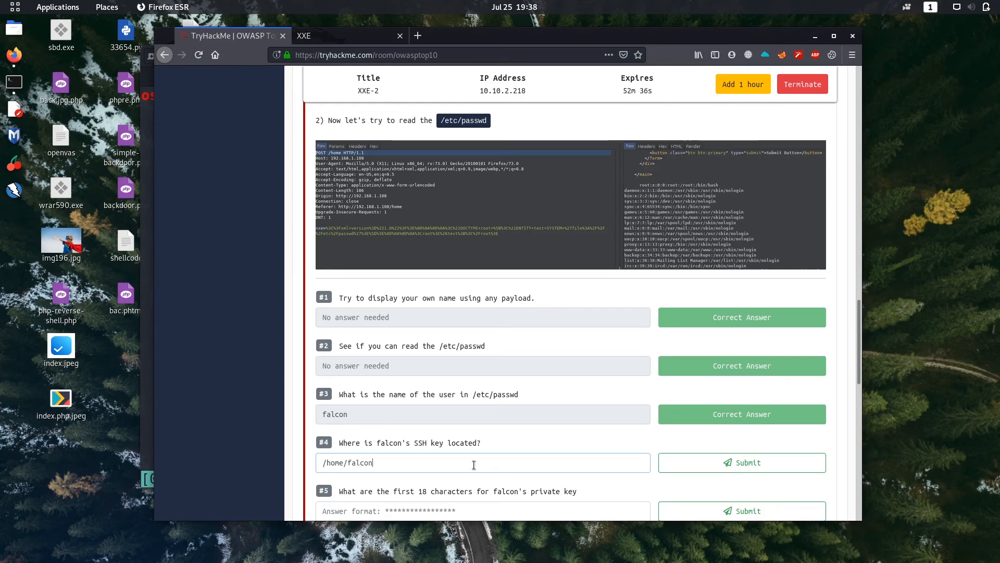
{"action": "type", "text": "/.ssh/id+"}
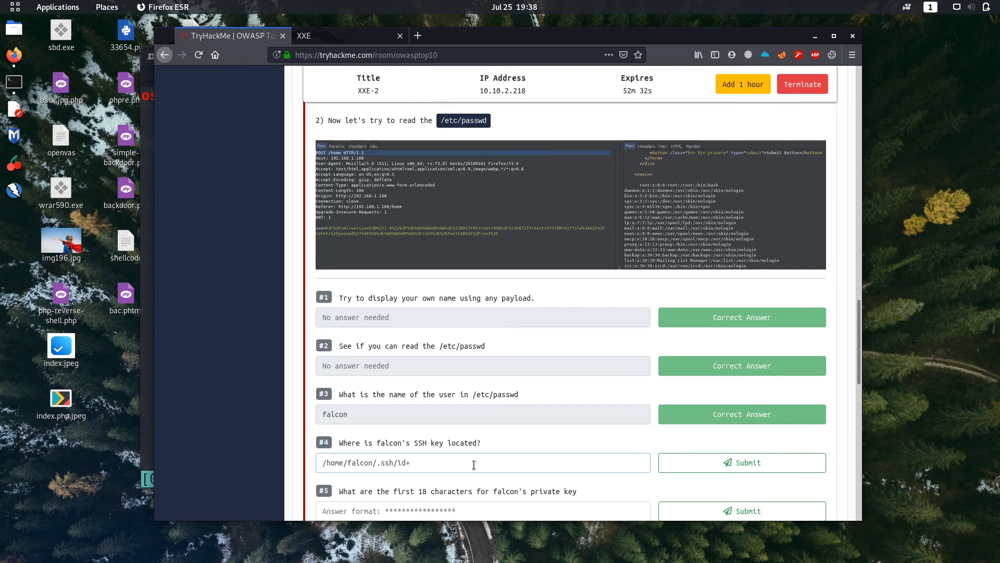
{"action": "type", "text": "_rsa"}
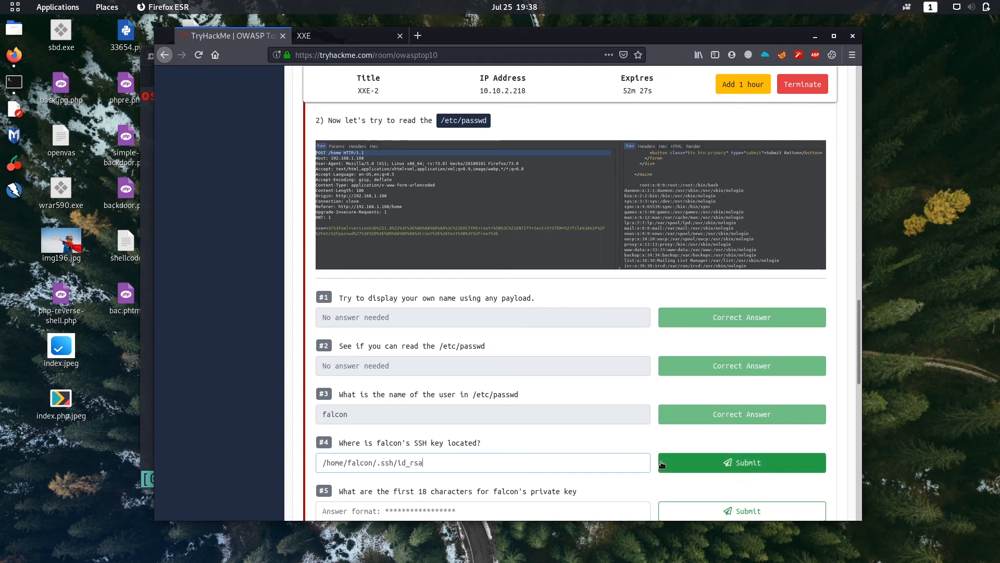
{"action": "scroll", "scroll_direction": "down", "scroll_amount": 3}
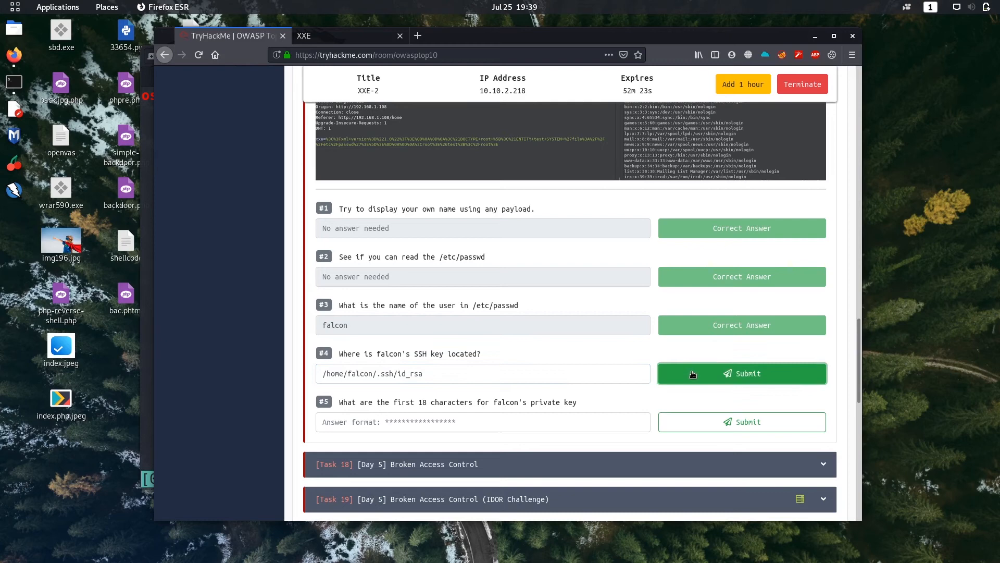
{"action": "left_click", "coordinate": [740, 373]}
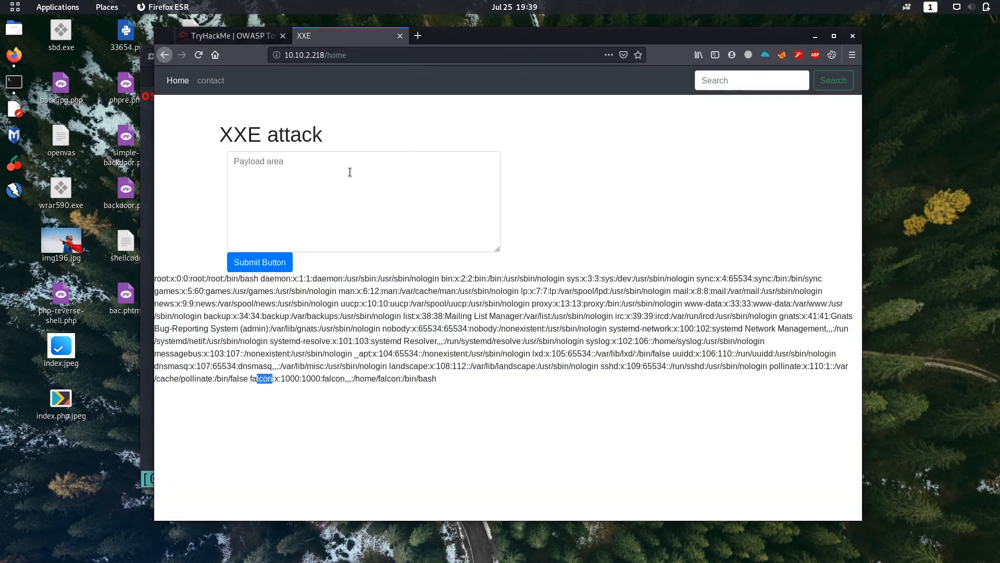
- Submit a payload reading file:///home/falcon/.ssh/id_rsa and copy the RSA key's opening characters
{"action": "left_click", "coordinate": [260, 262]}
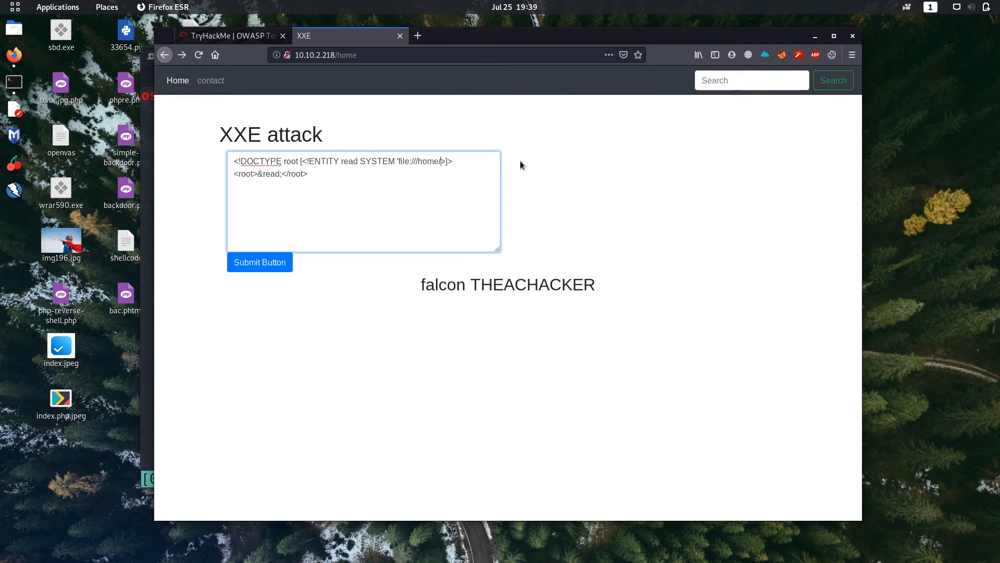
{"action": "type", "text": "falcon/"}
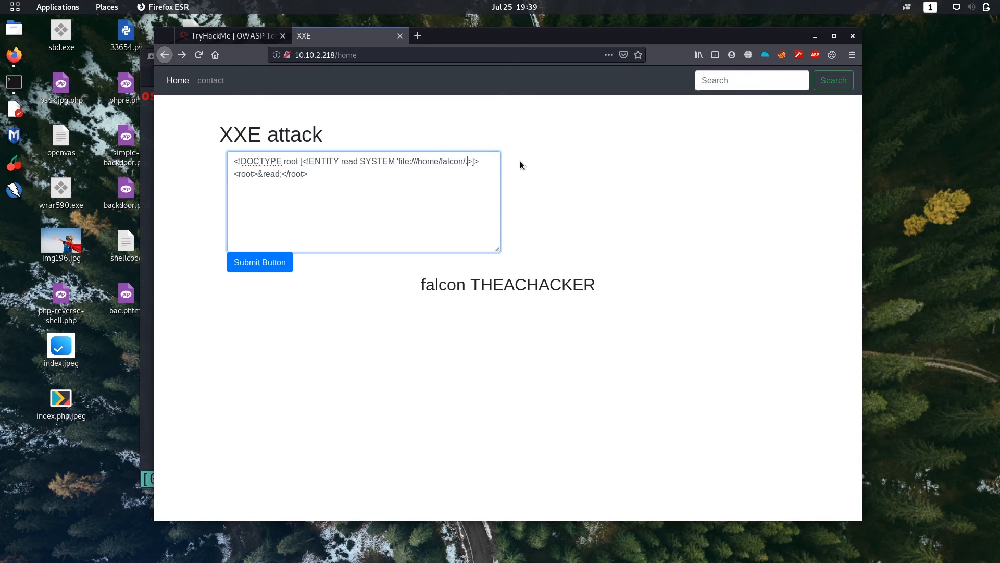
{"action": "type", "text": ".ssh"}
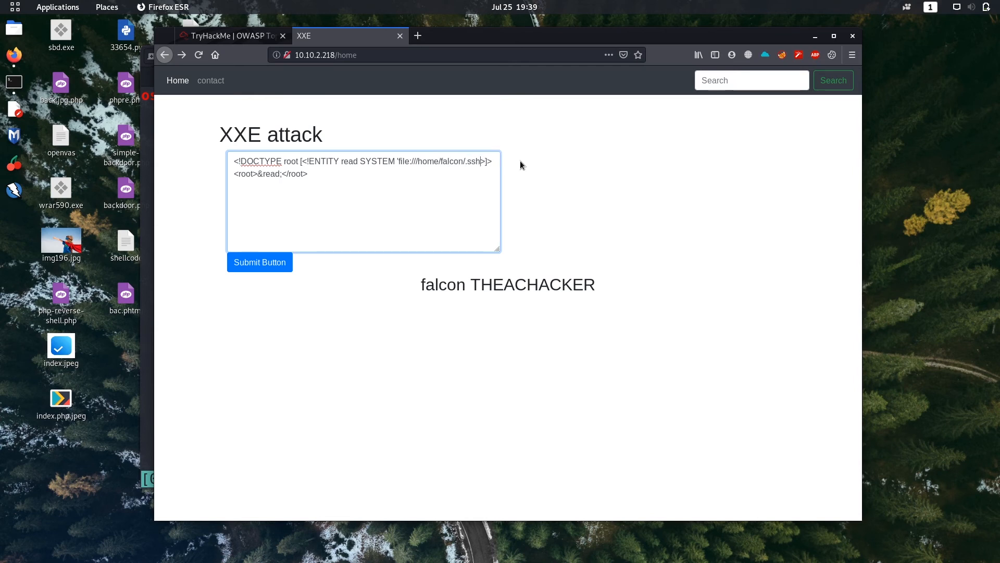
{"action": "type", "text": "/id_"}
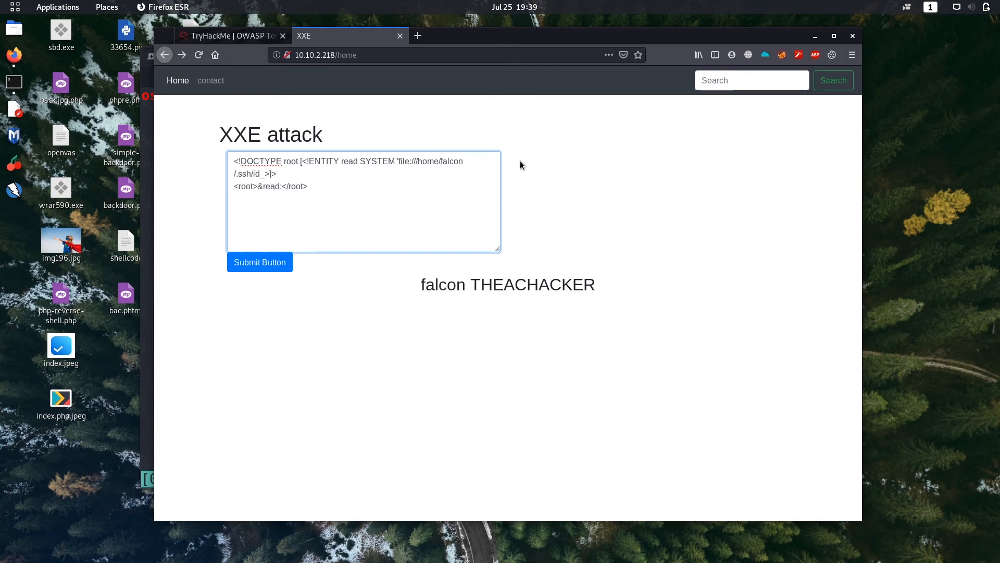
{"action": "type", "text": "rsa"}
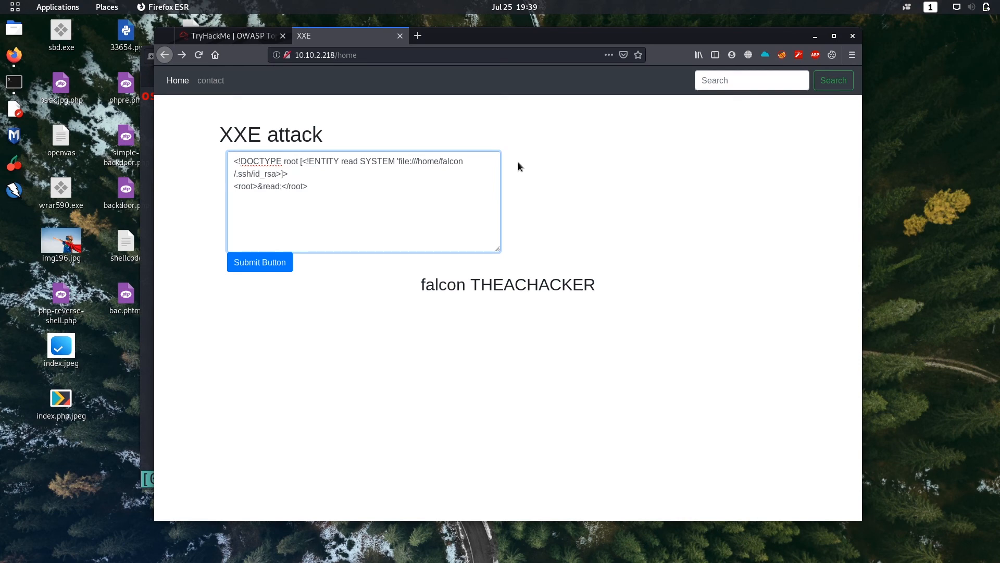
{"action": "left_click", "coordinate": [259, 261]}
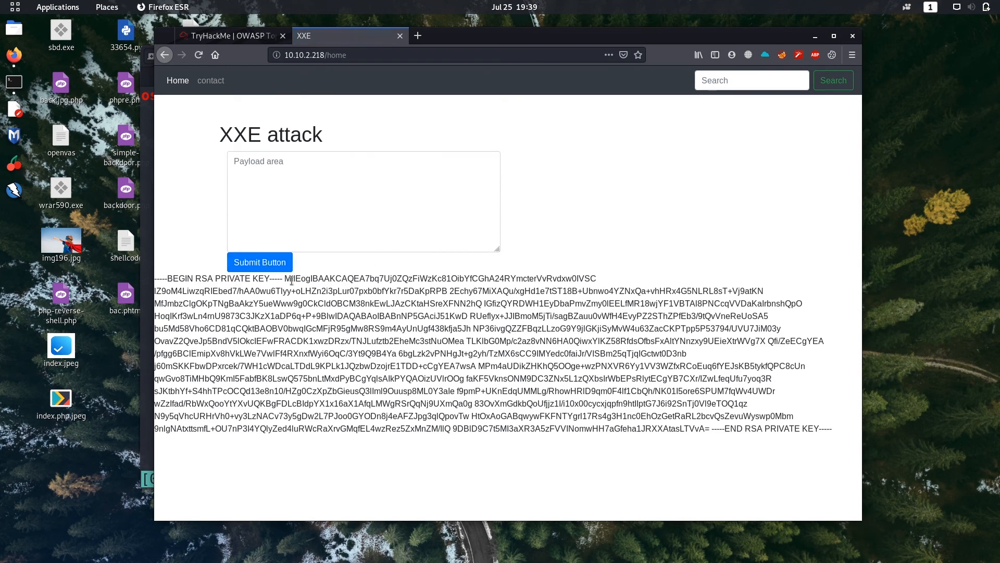
{"action": "left_click_drag", "start_coordinate": [285, 278], "coordinate": [469, 278]}
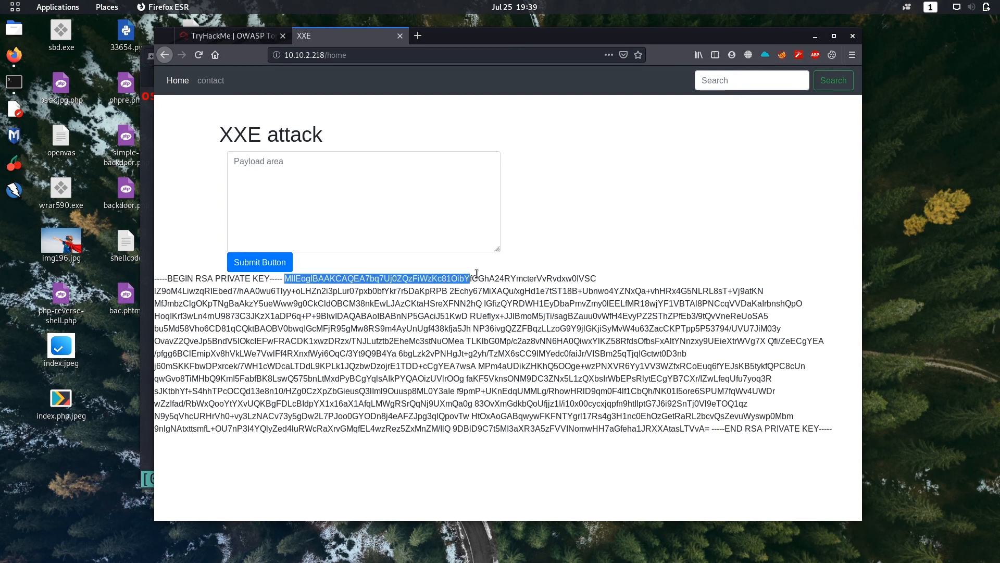
{"action": "right_click", "coordinate": [567, 289]}
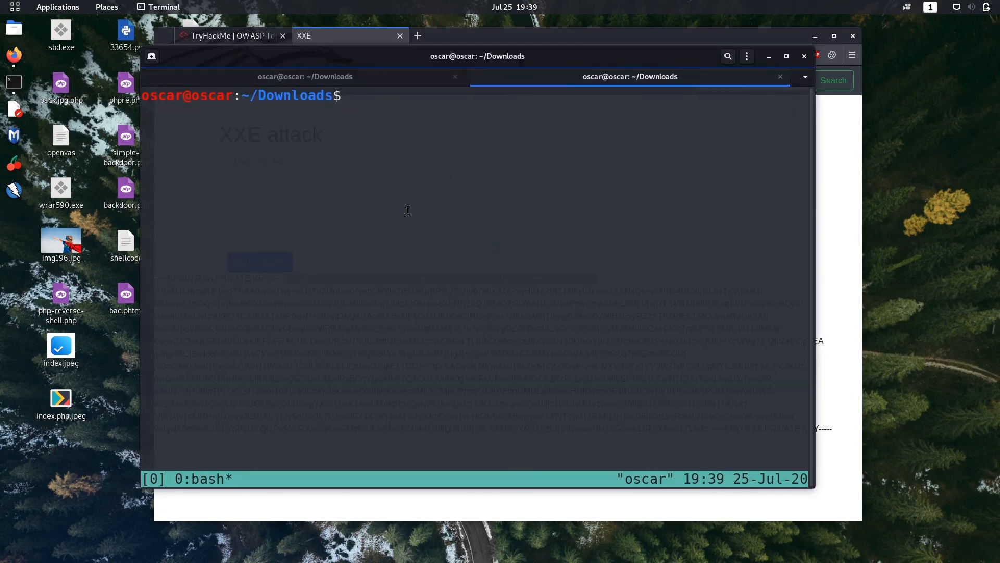
{"action": "type", "text": "python"}
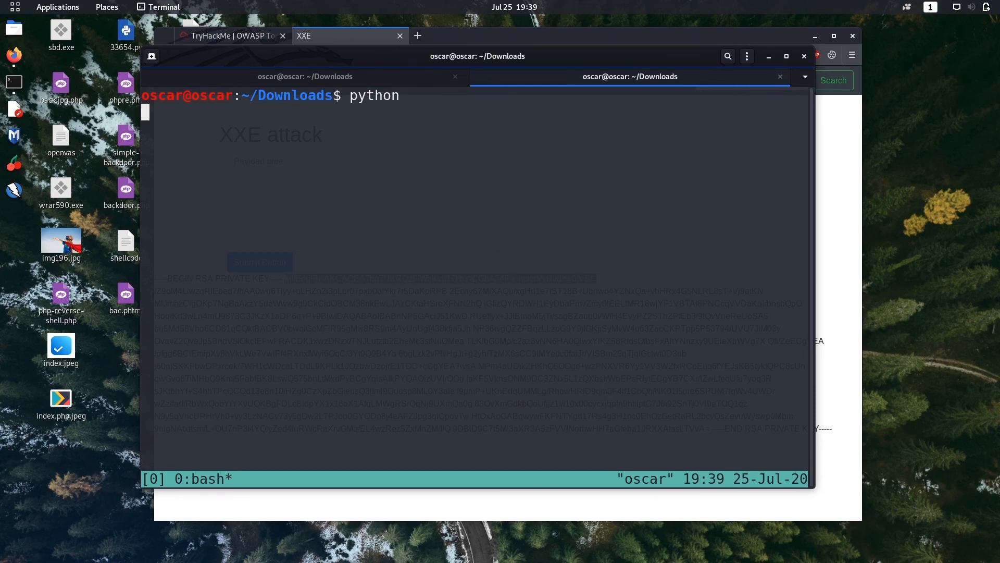
{"action": "type", "text": "nam"}
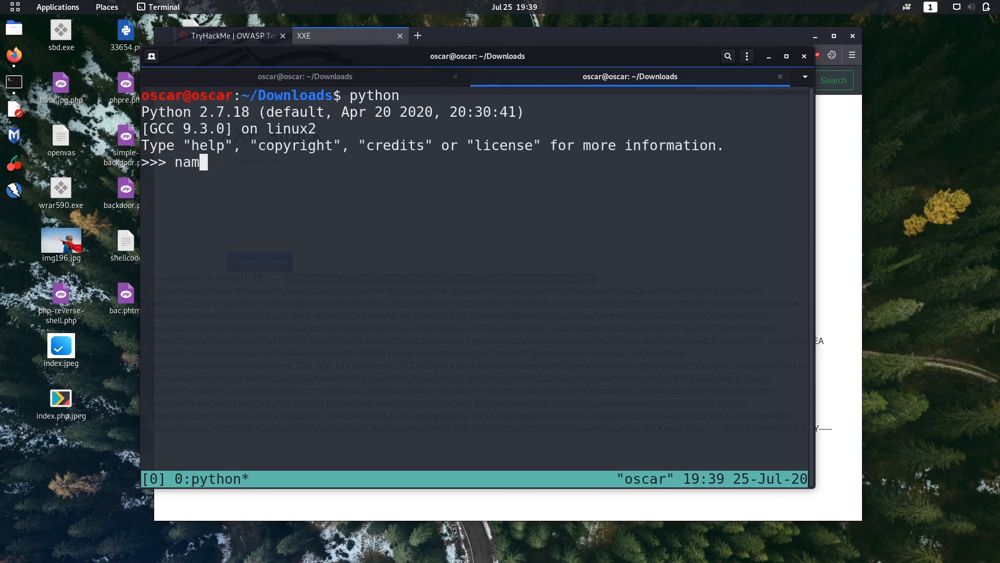
{"action": "type", "text": "e=\""}
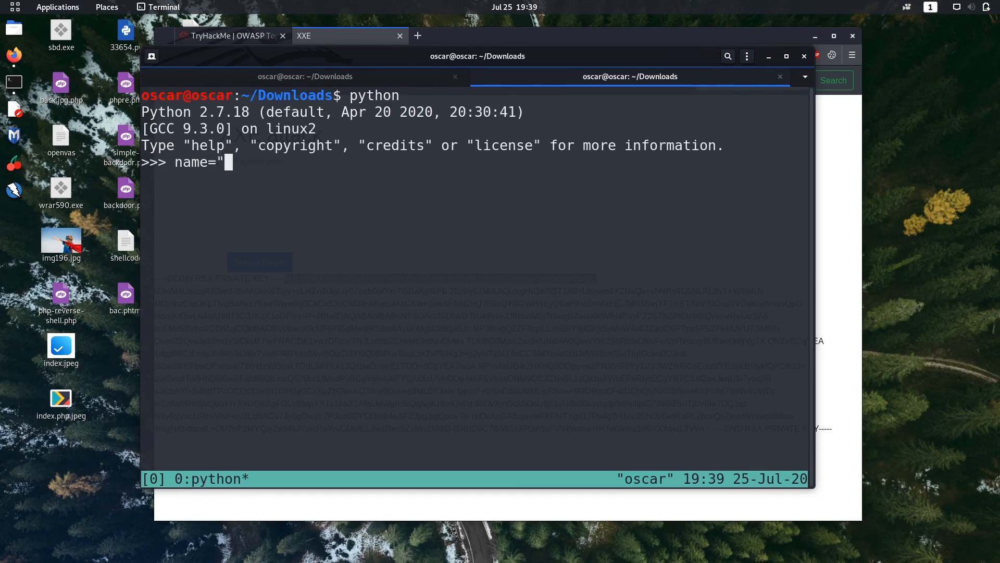
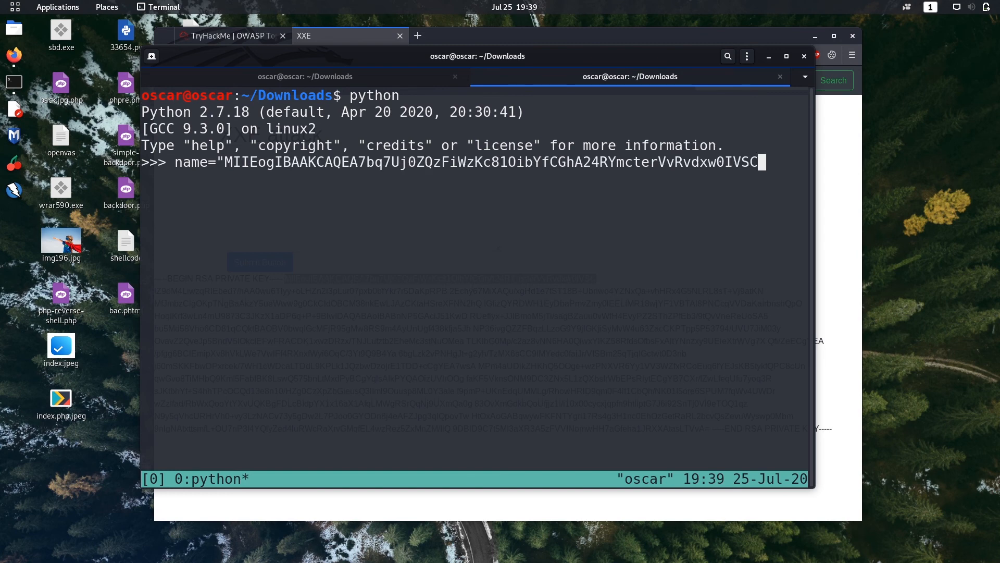
{"action": "type", "text": "\""}
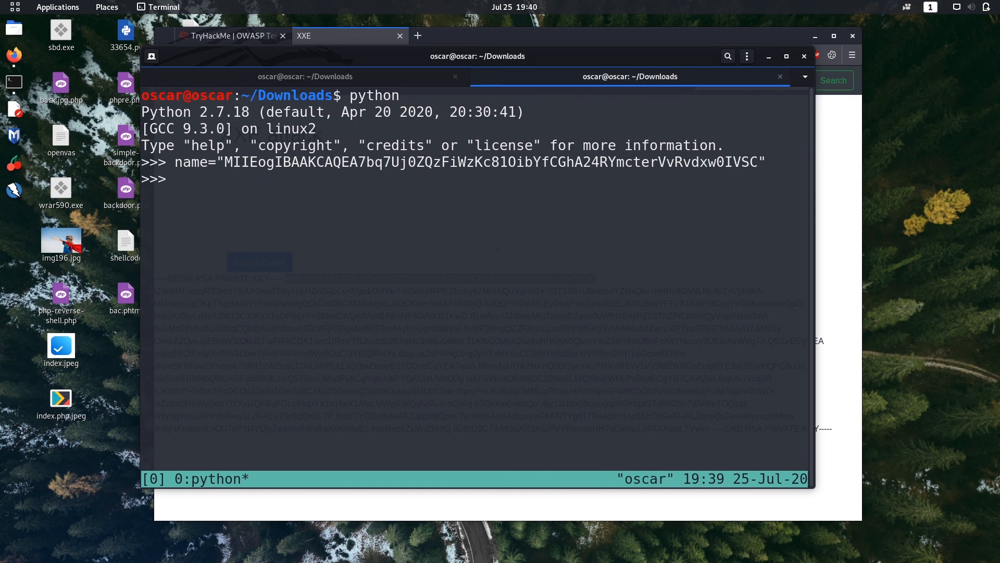
- Print name[0:18] to reveal the key's first 18 characters
{"action": "type", "text": "print"}
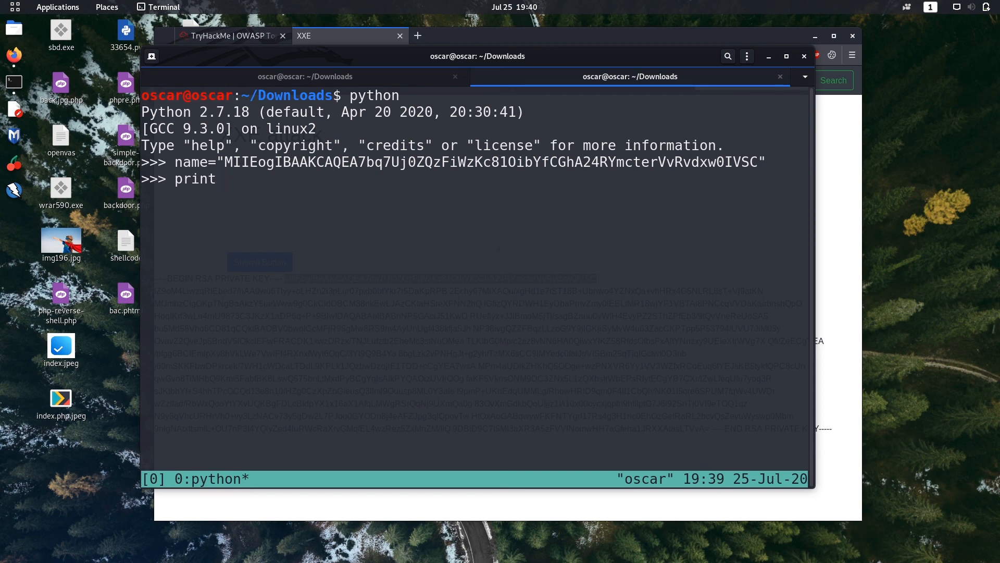
{"action": "type", "text": "name"}
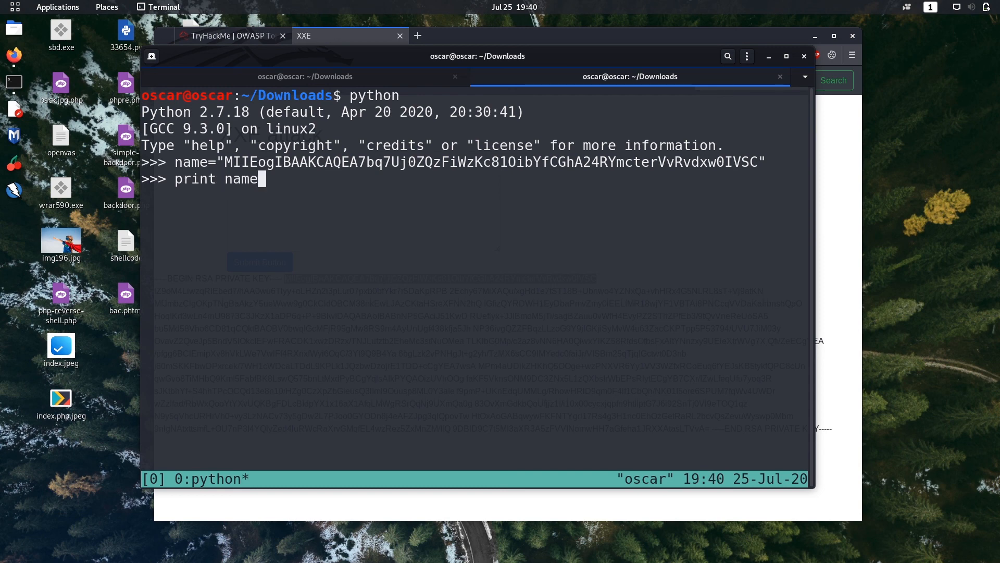
{"action": "type", "text": "[0:"}
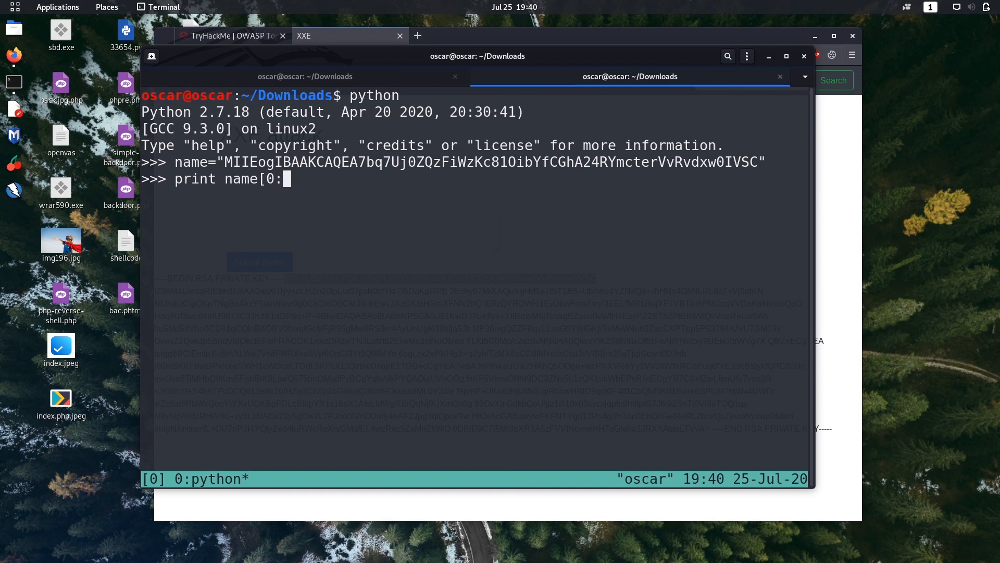
{"action": "type", "text": "18]"}
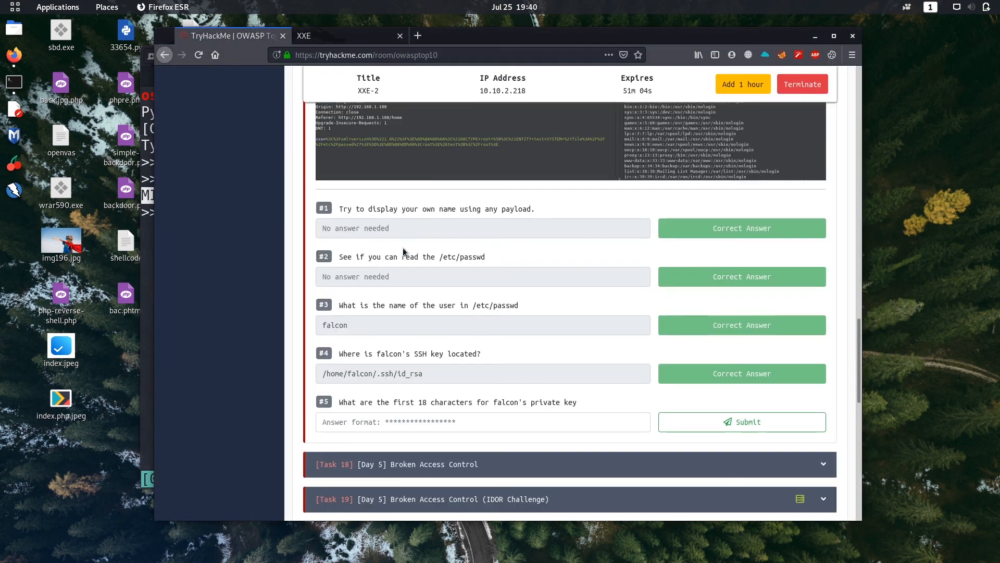
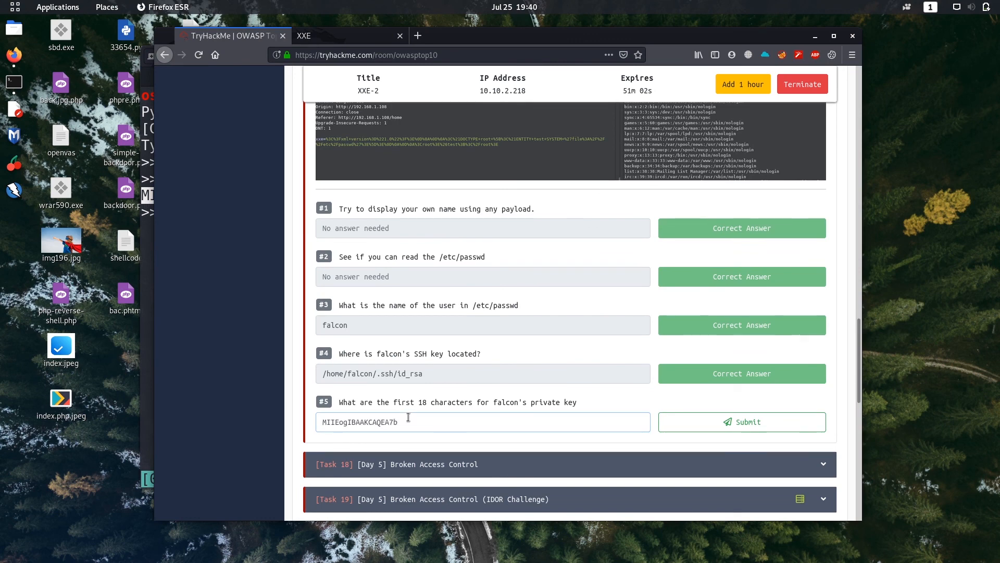
{"action": "left_click", "coordinate": [742, 422]}
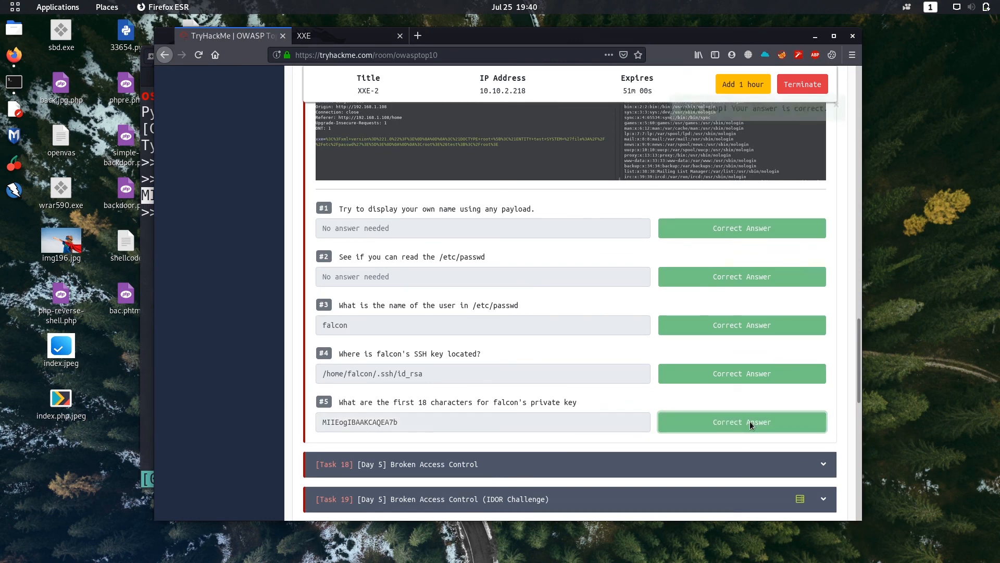
{"action": "left_click", "coordinate": [741, 422]}
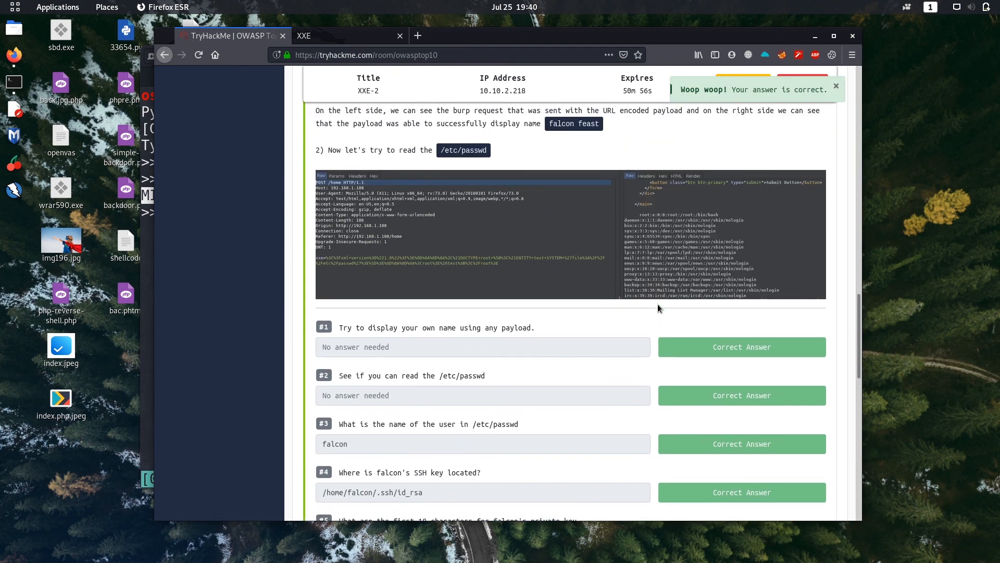
- Terminate the XXE-2 lab machine
{"action": "scroll", "scroll_direction": "down", "scroll_amount": 3}
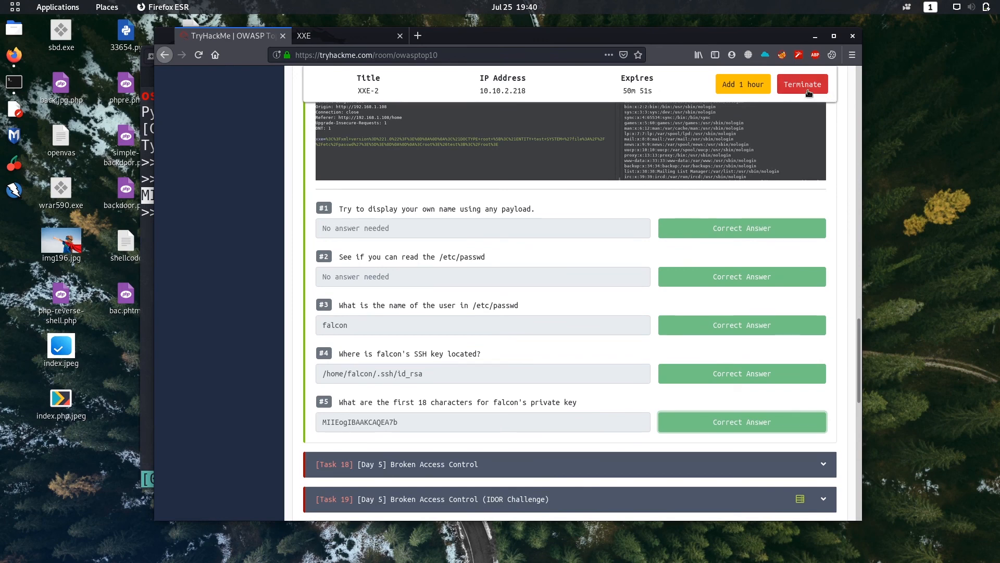
{"action": "left_click", "coordinate": [802, 84]}
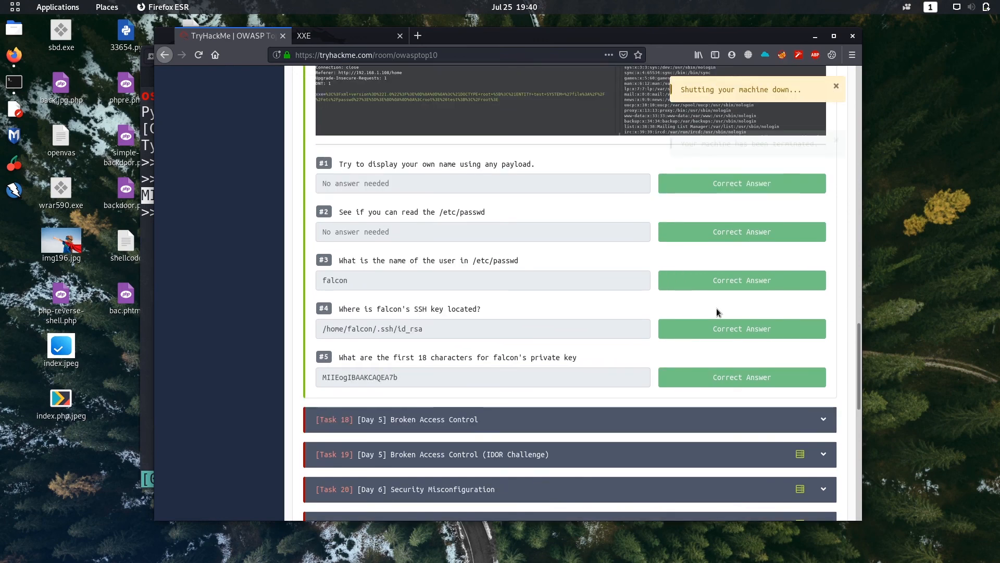